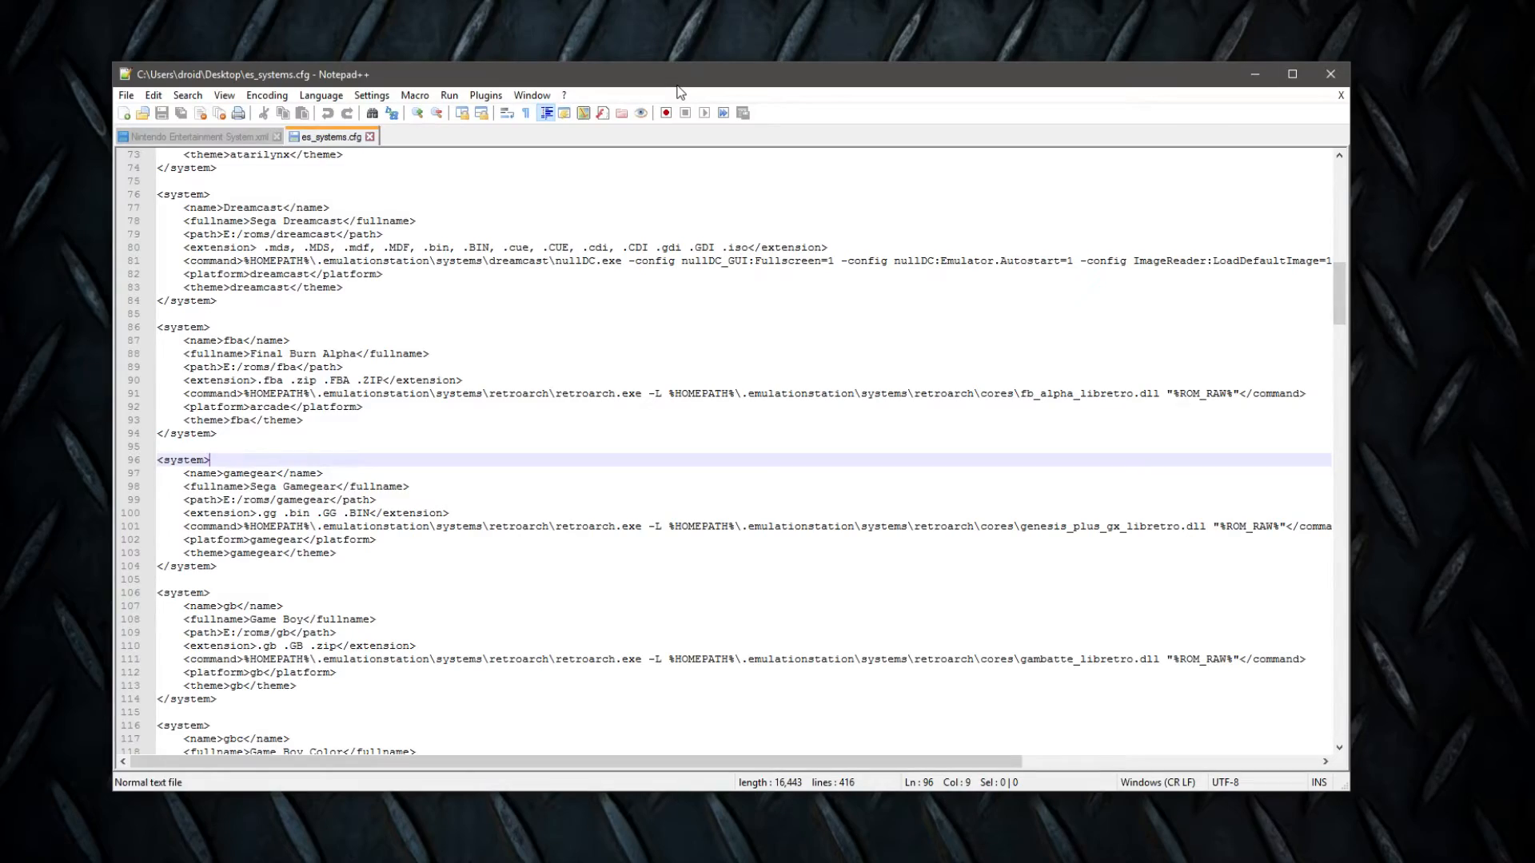
Scroll down to the gc system block and mark part of its Dolphin command line.
scroll(down, 3)
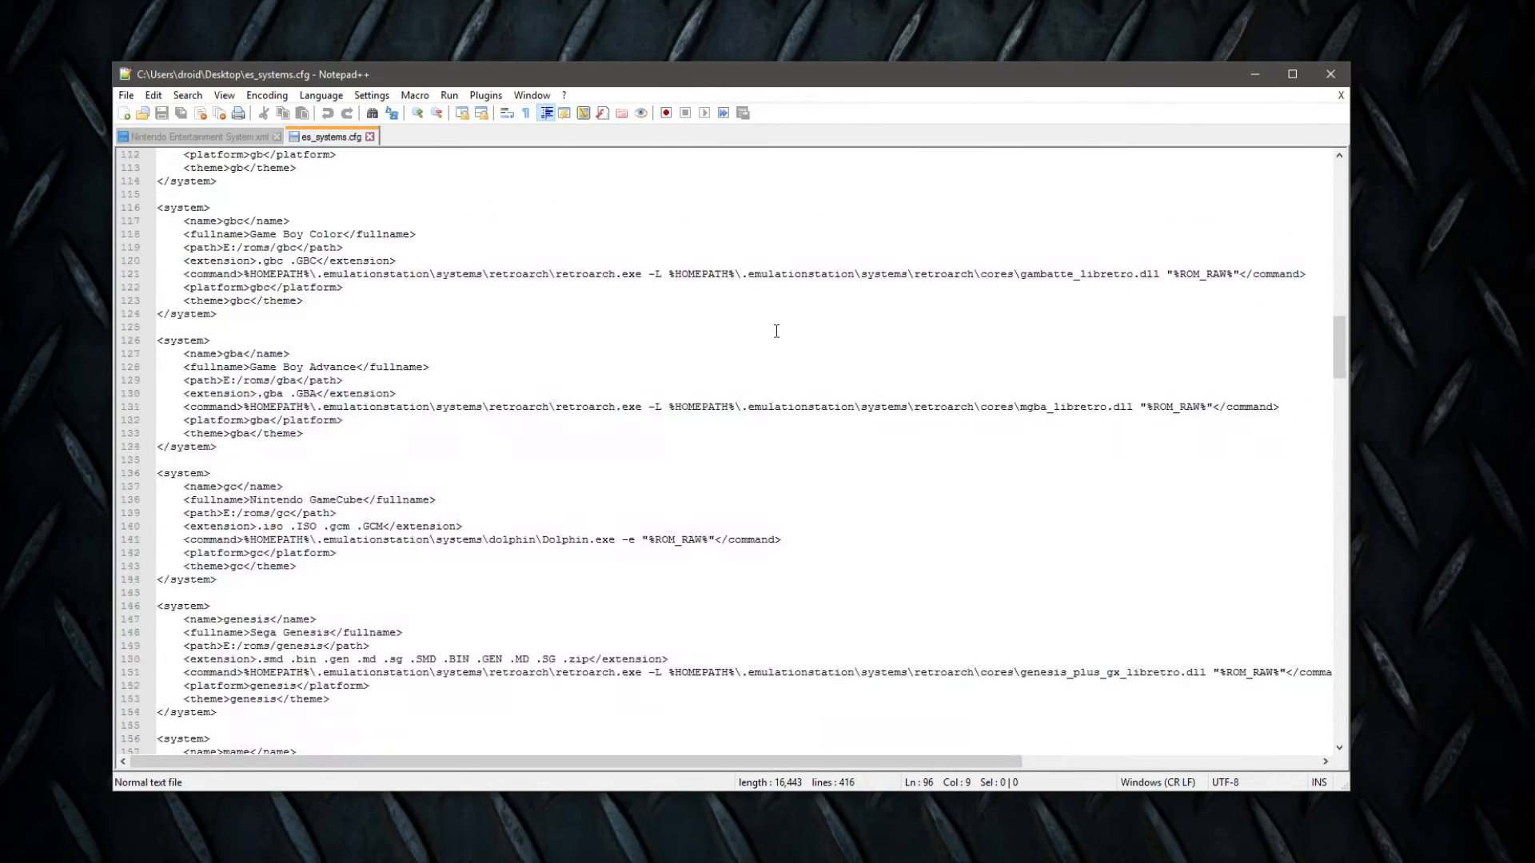
scroll(down, 3)
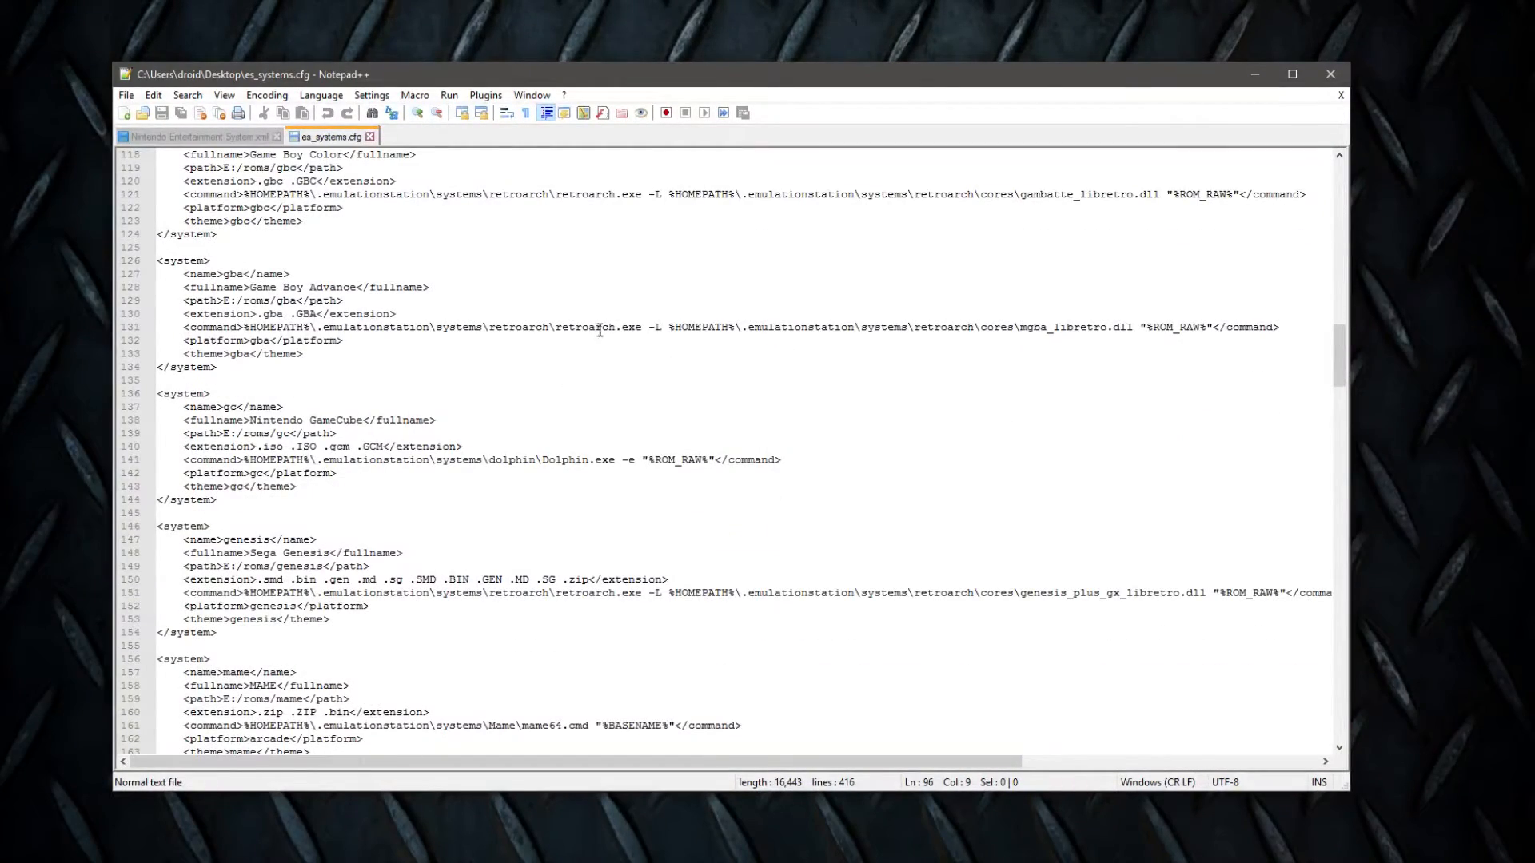
double_click(584, 327)
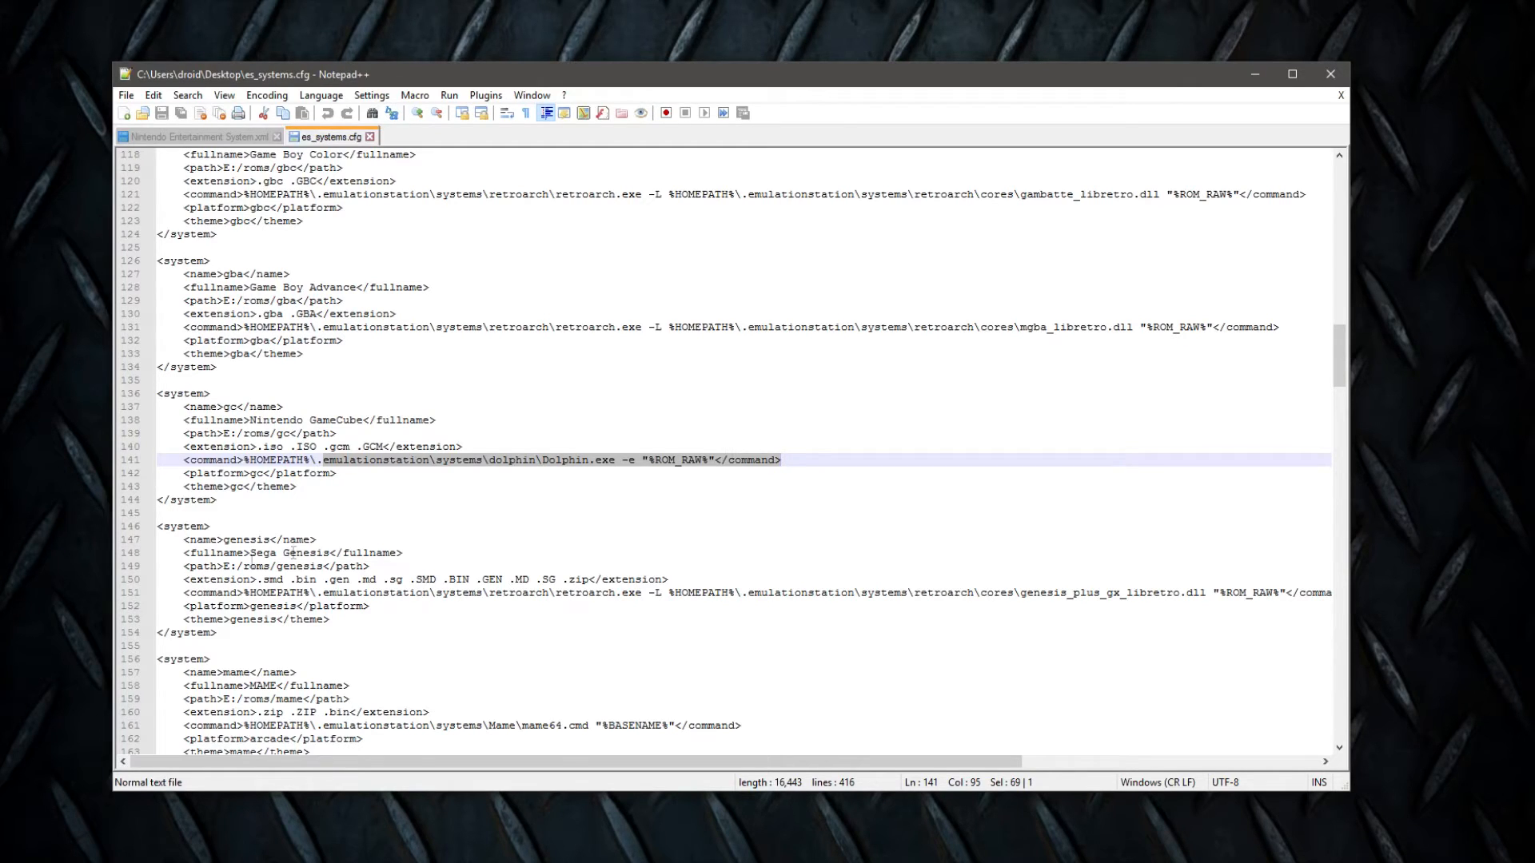
Select the ROM path E:/roms/gc inside the GameCube <path> tag.
click(225, 434)
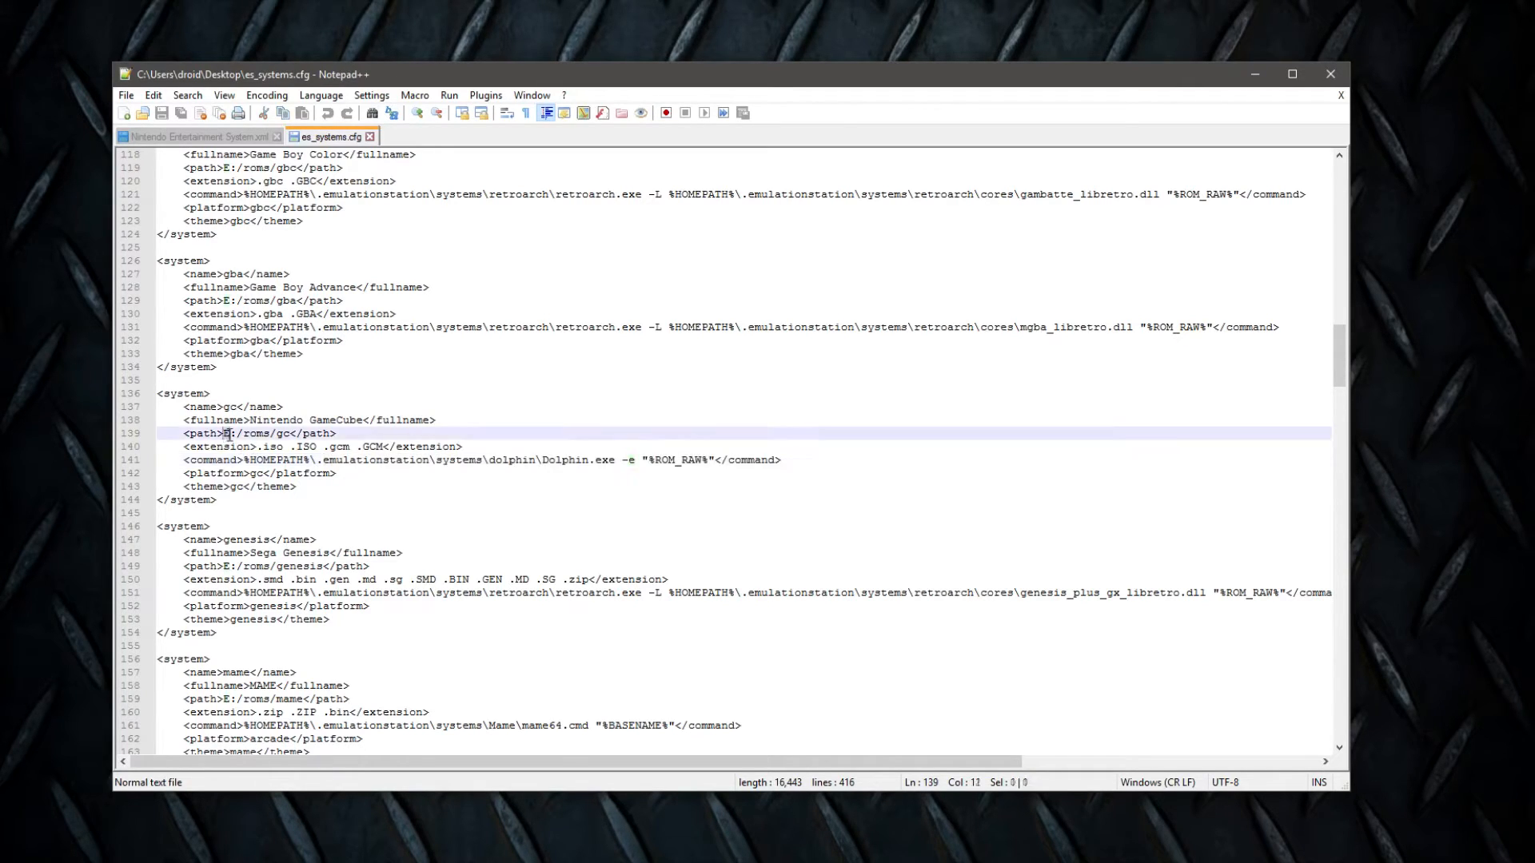
drag(223, 432, 292, 432)
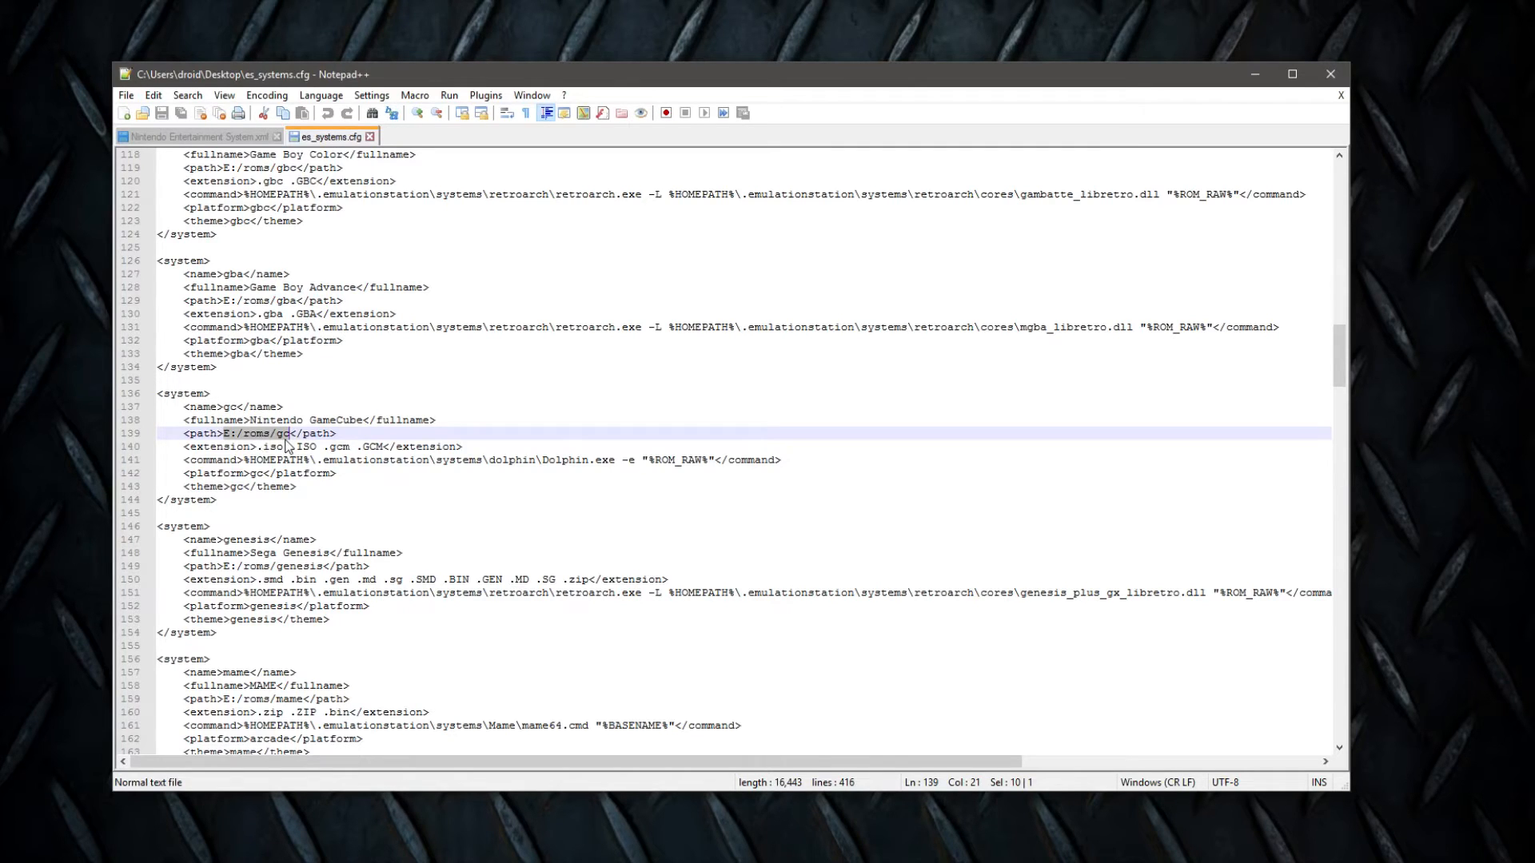
mouse_move(632, 505)
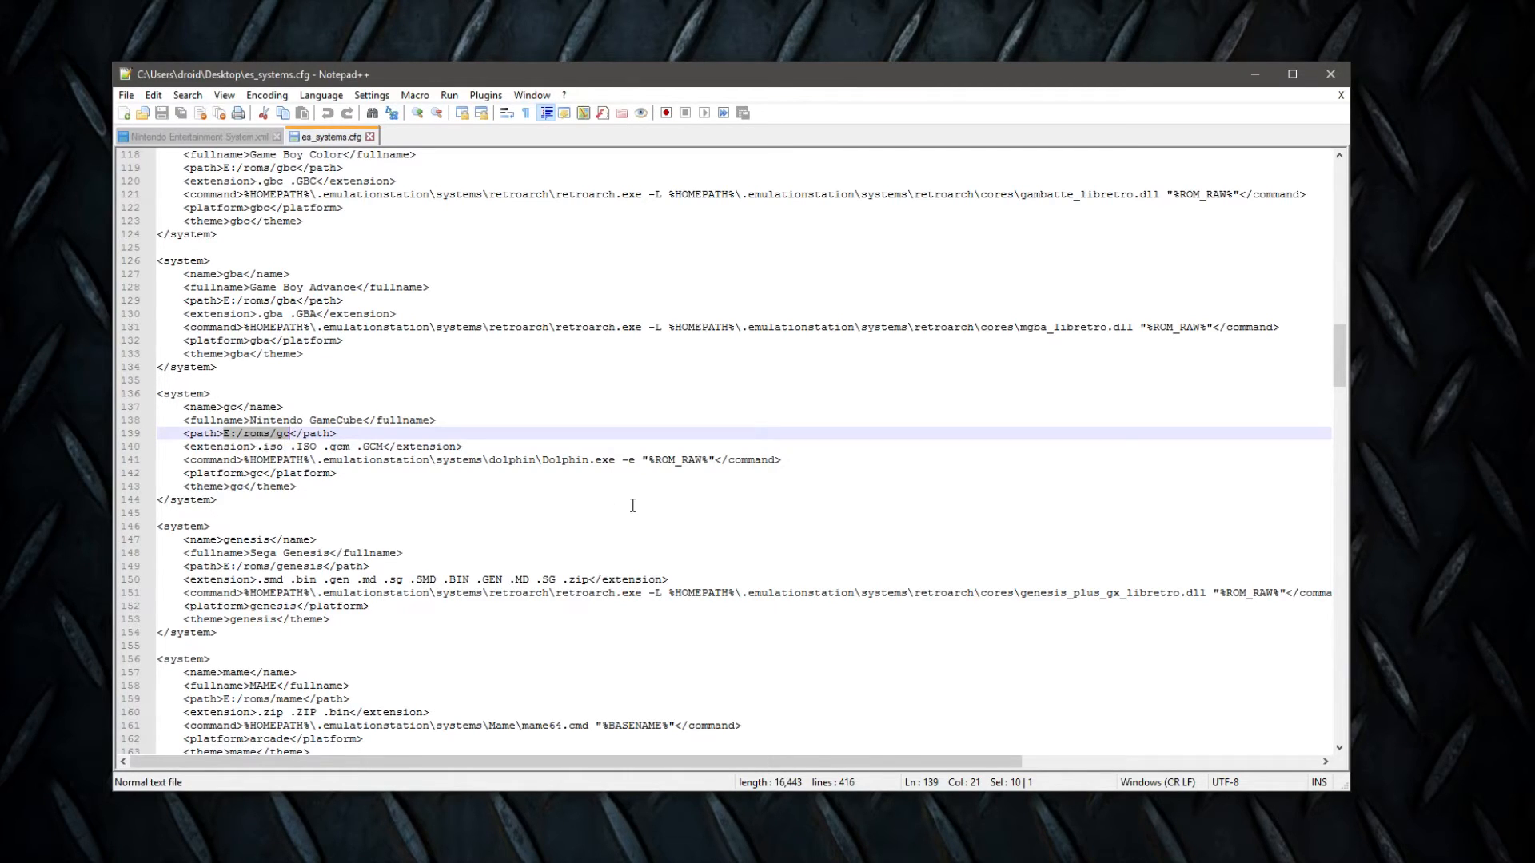
mouse_move(654, 534)
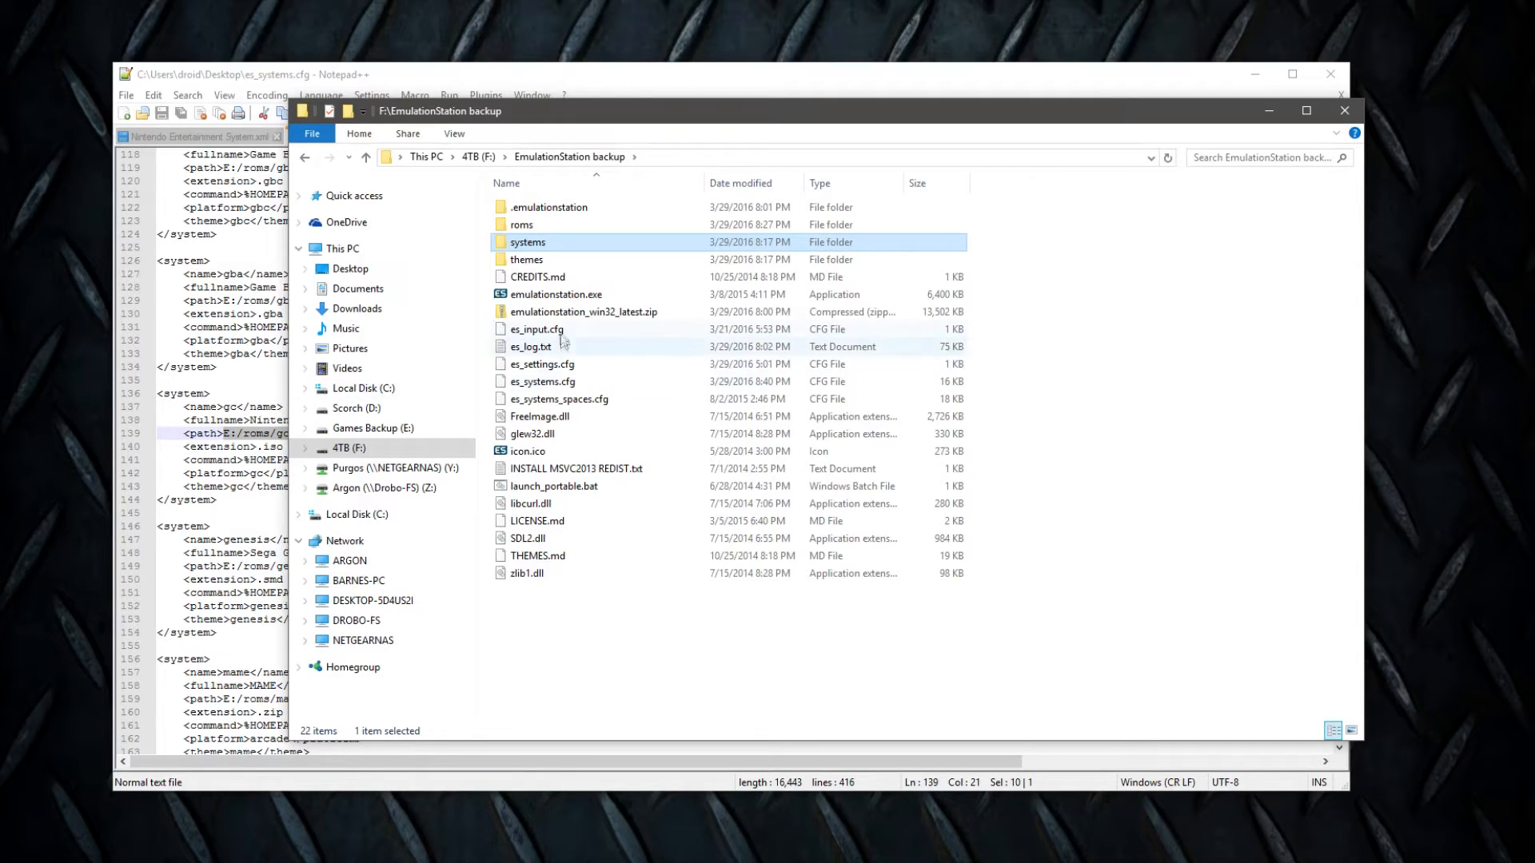
mouse_move(529, 242)
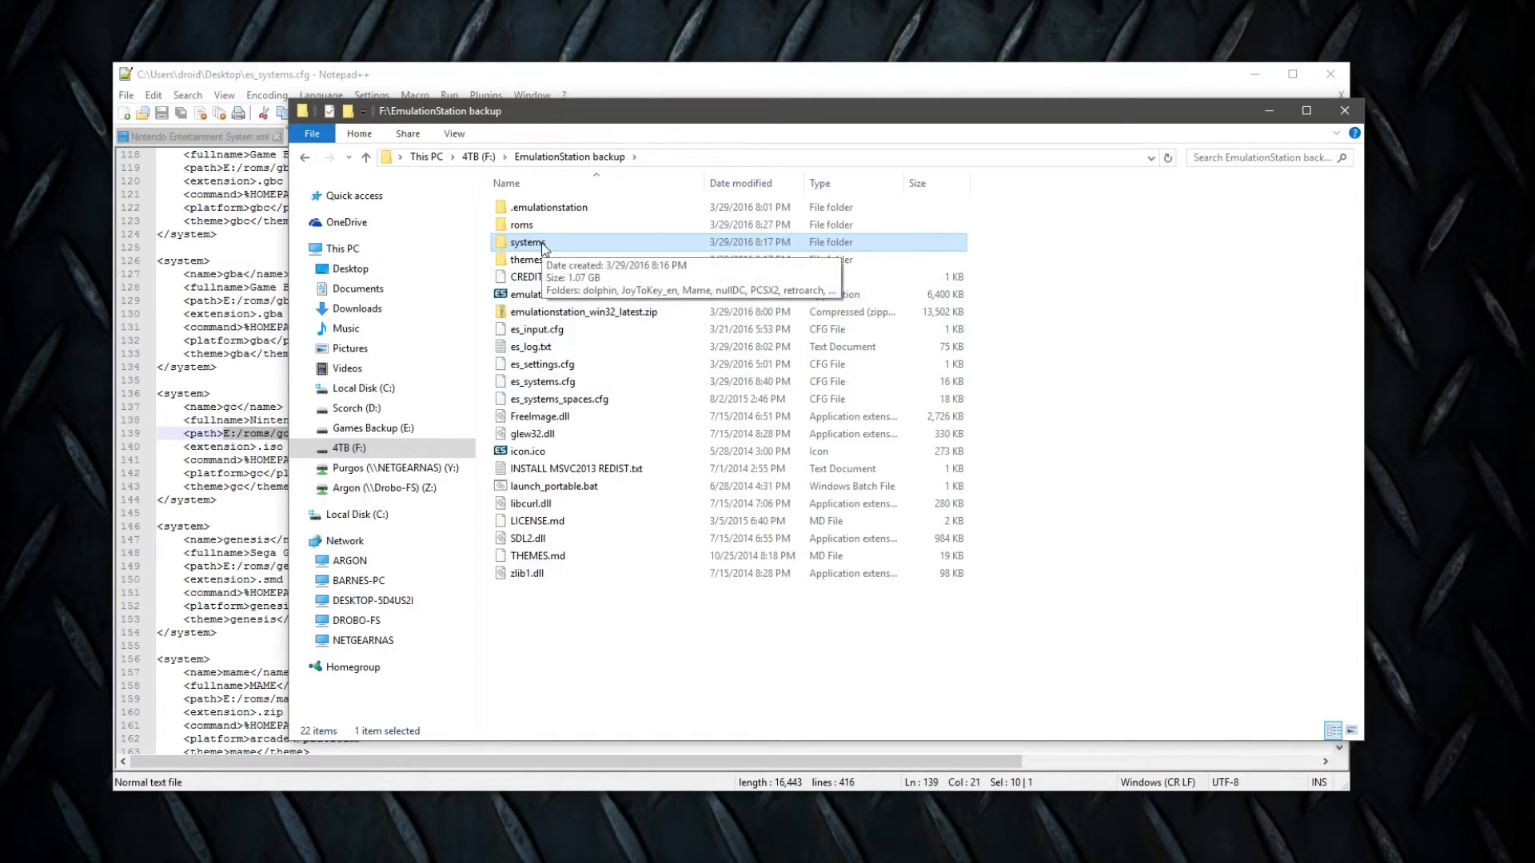
Open the systems folder and point out the retroarch, PCSX2, nullDC and JoyToKey_en folders.
double_click(528, 241)
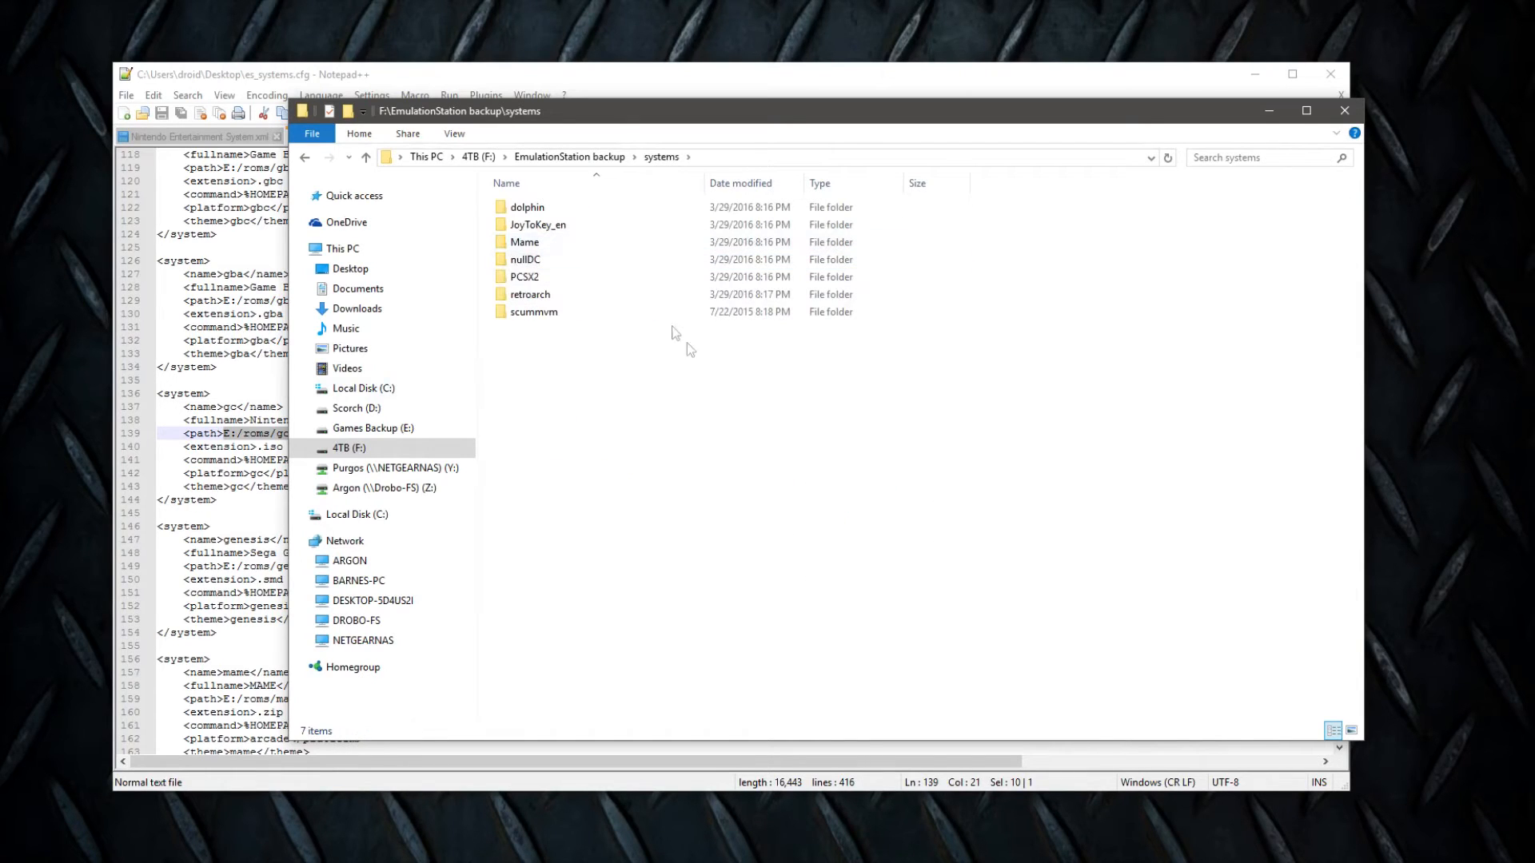
mouse_move(718, 478)
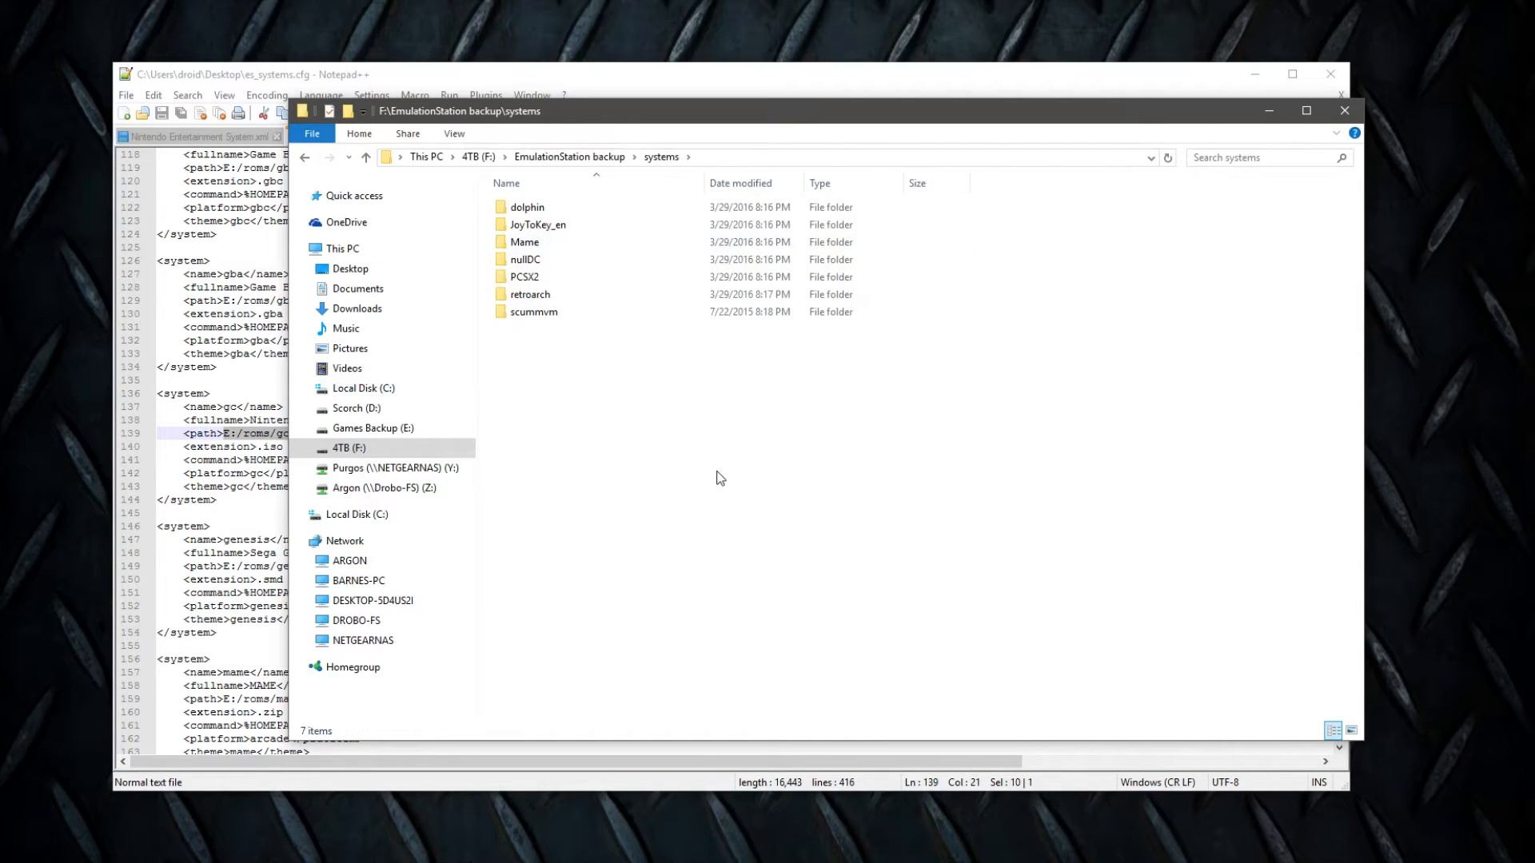
click(529, 293)
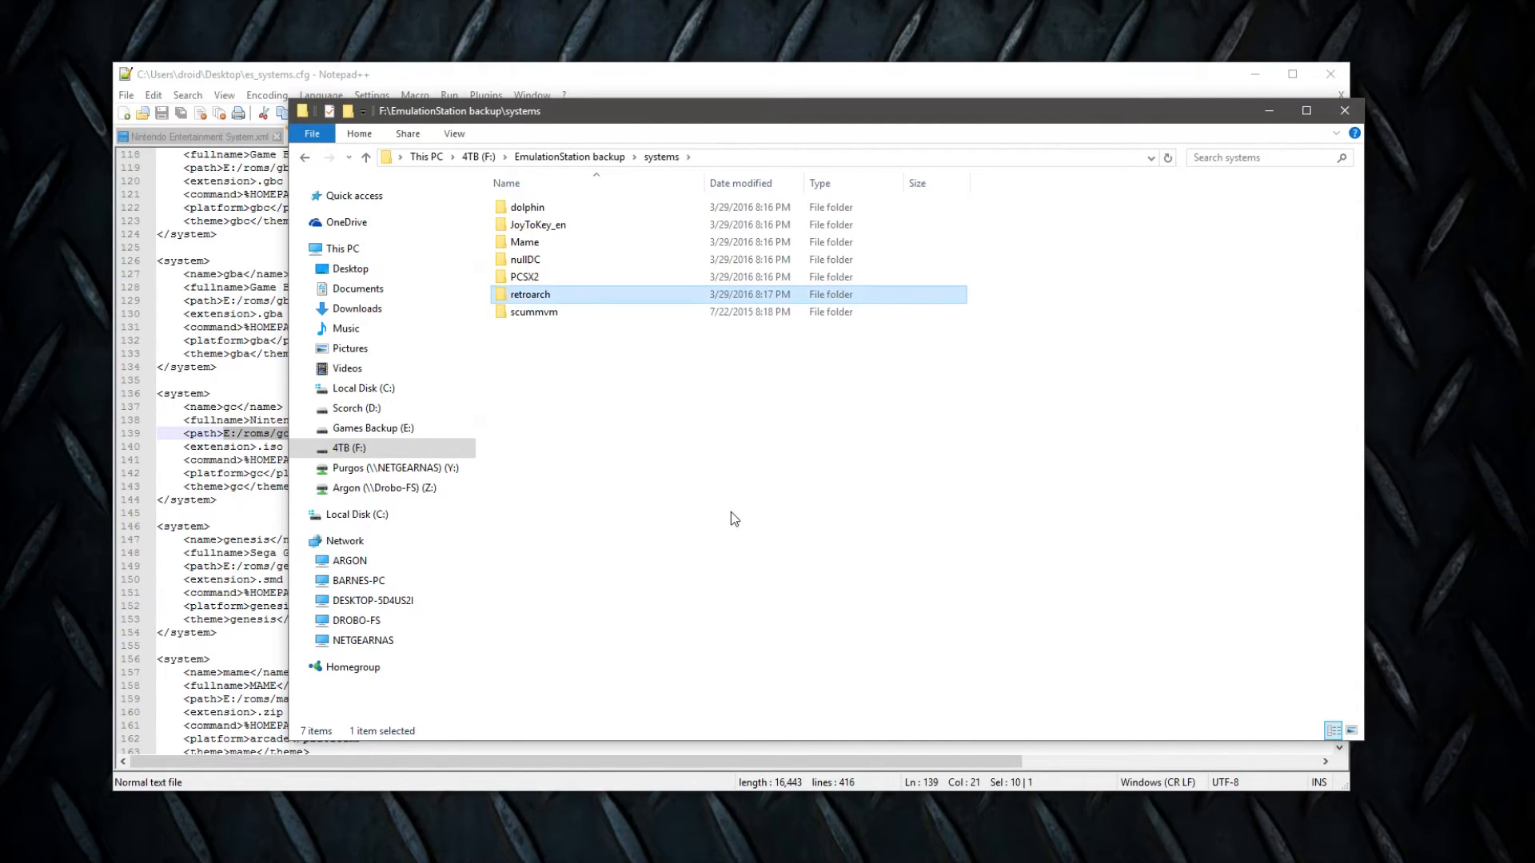
mouse_move(566, 323)
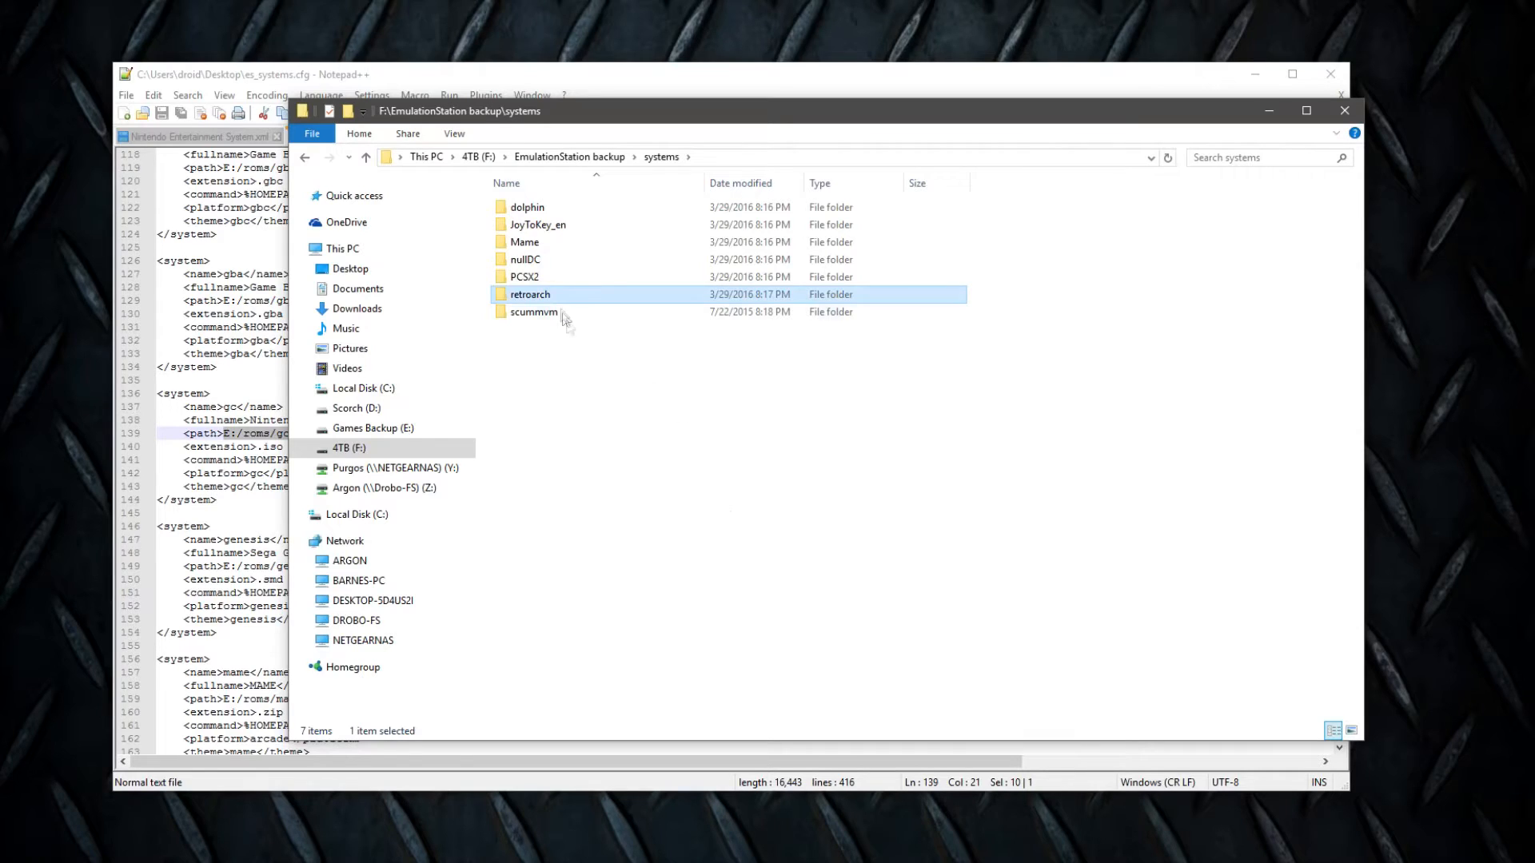
click(524, 276)
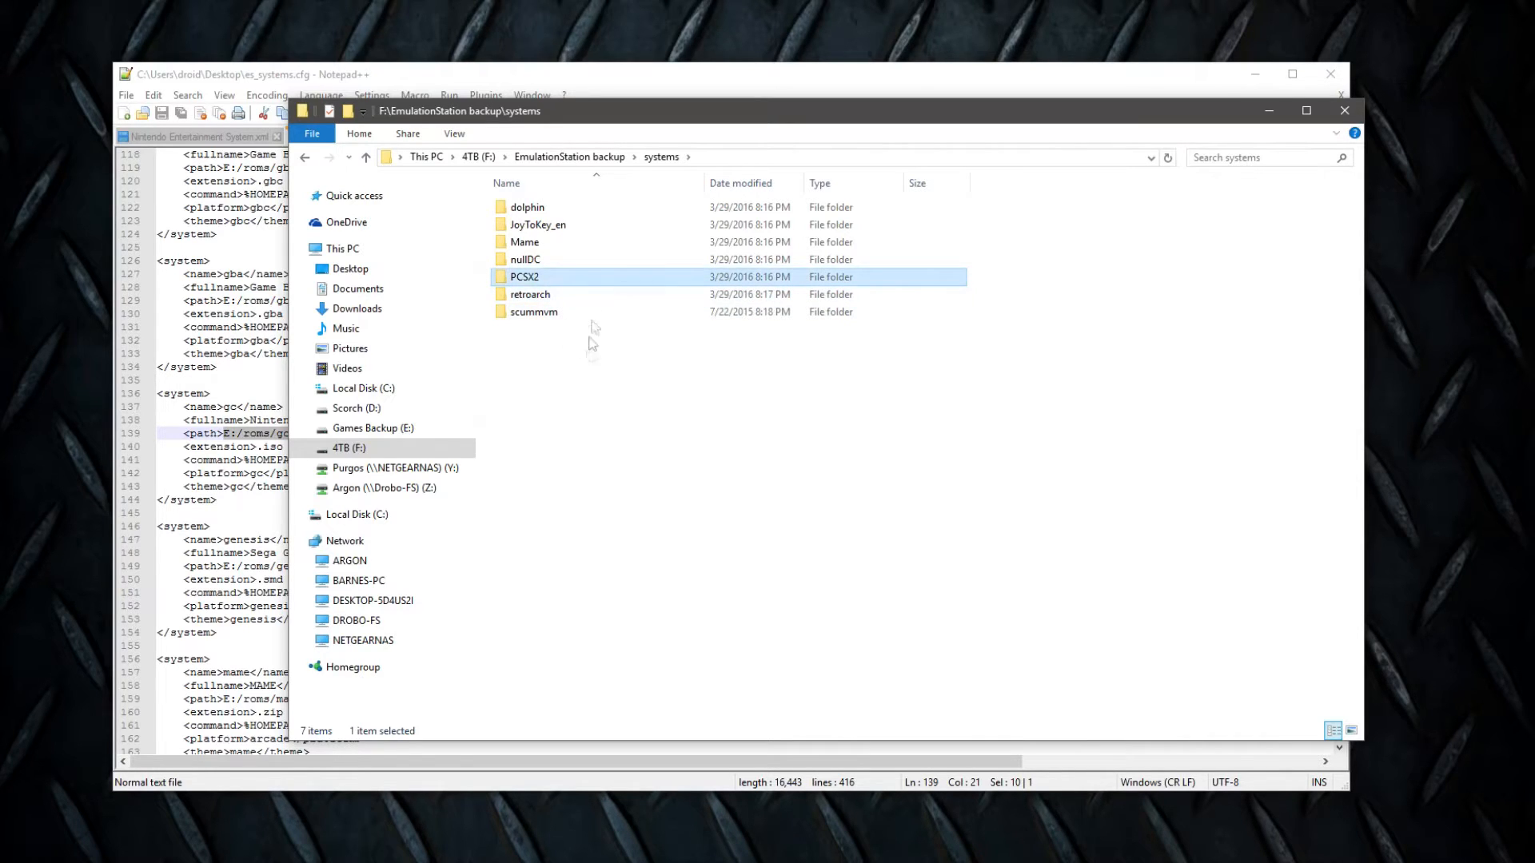
click(525, 259)
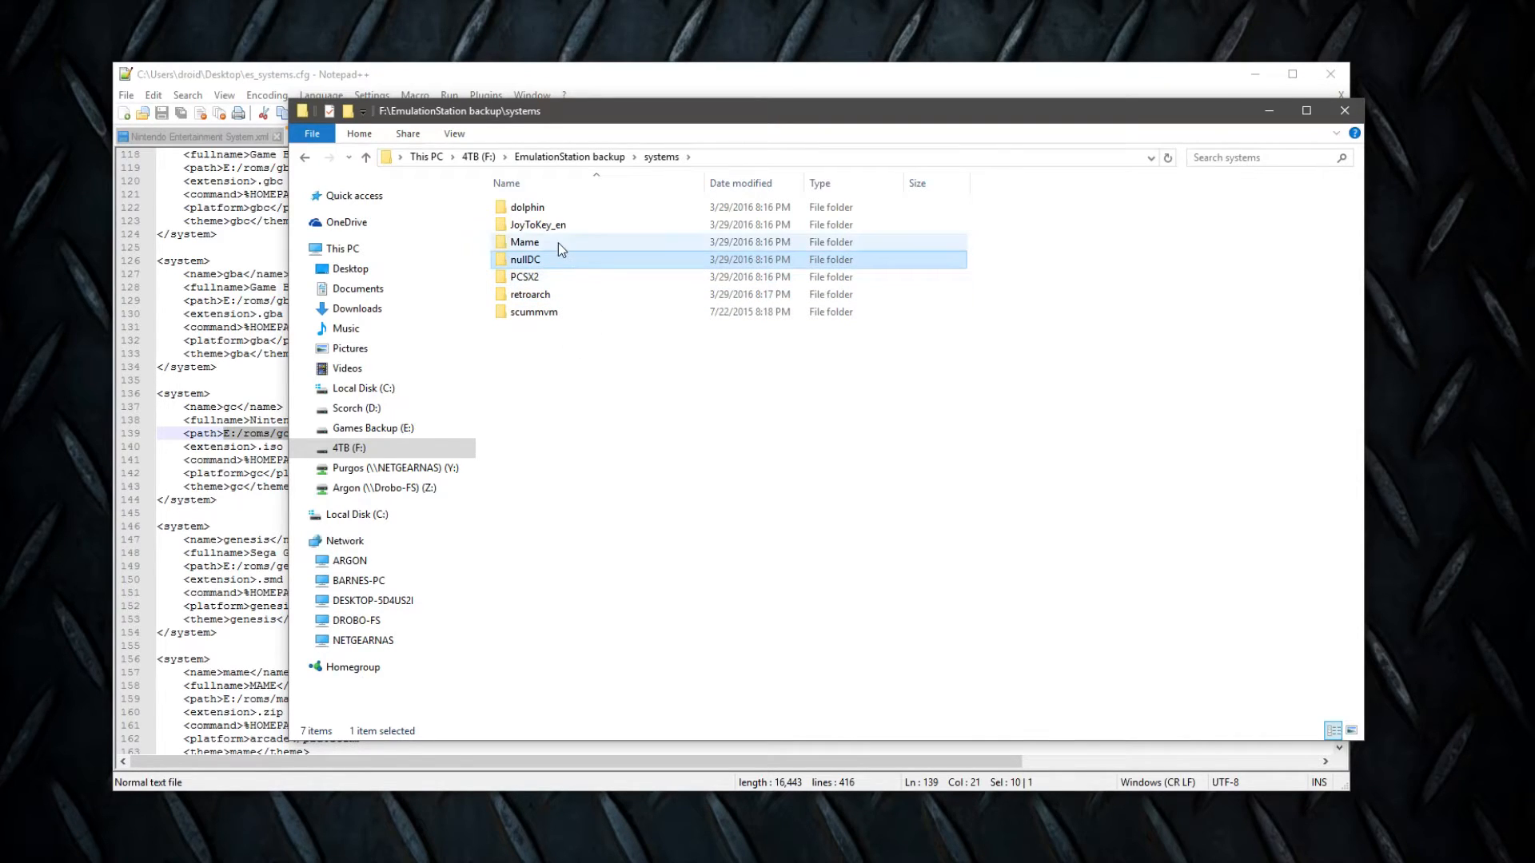
click(537, 224)
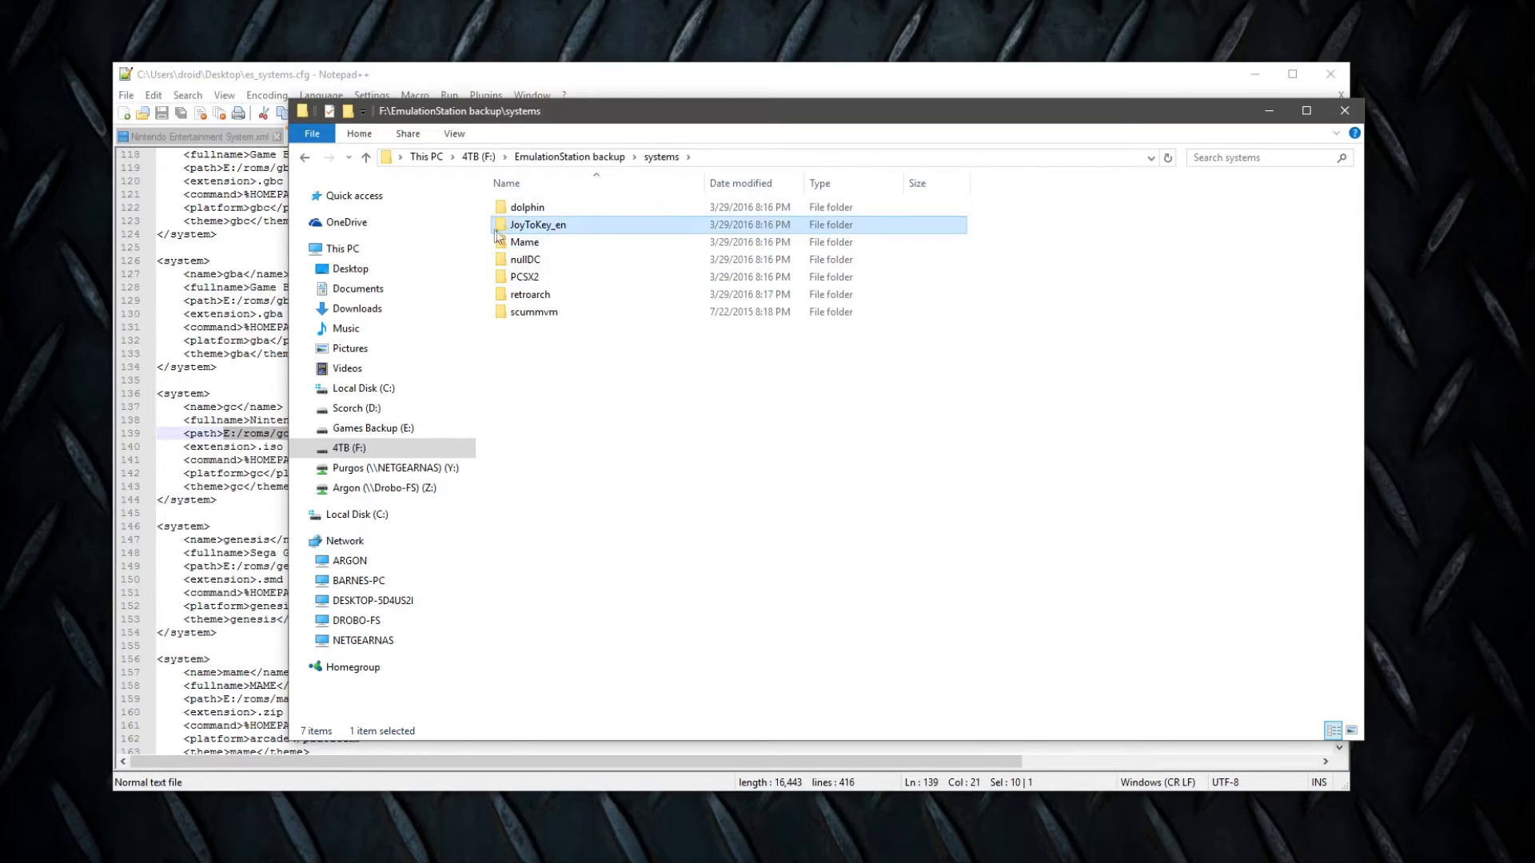
mouse_move(536, 224)
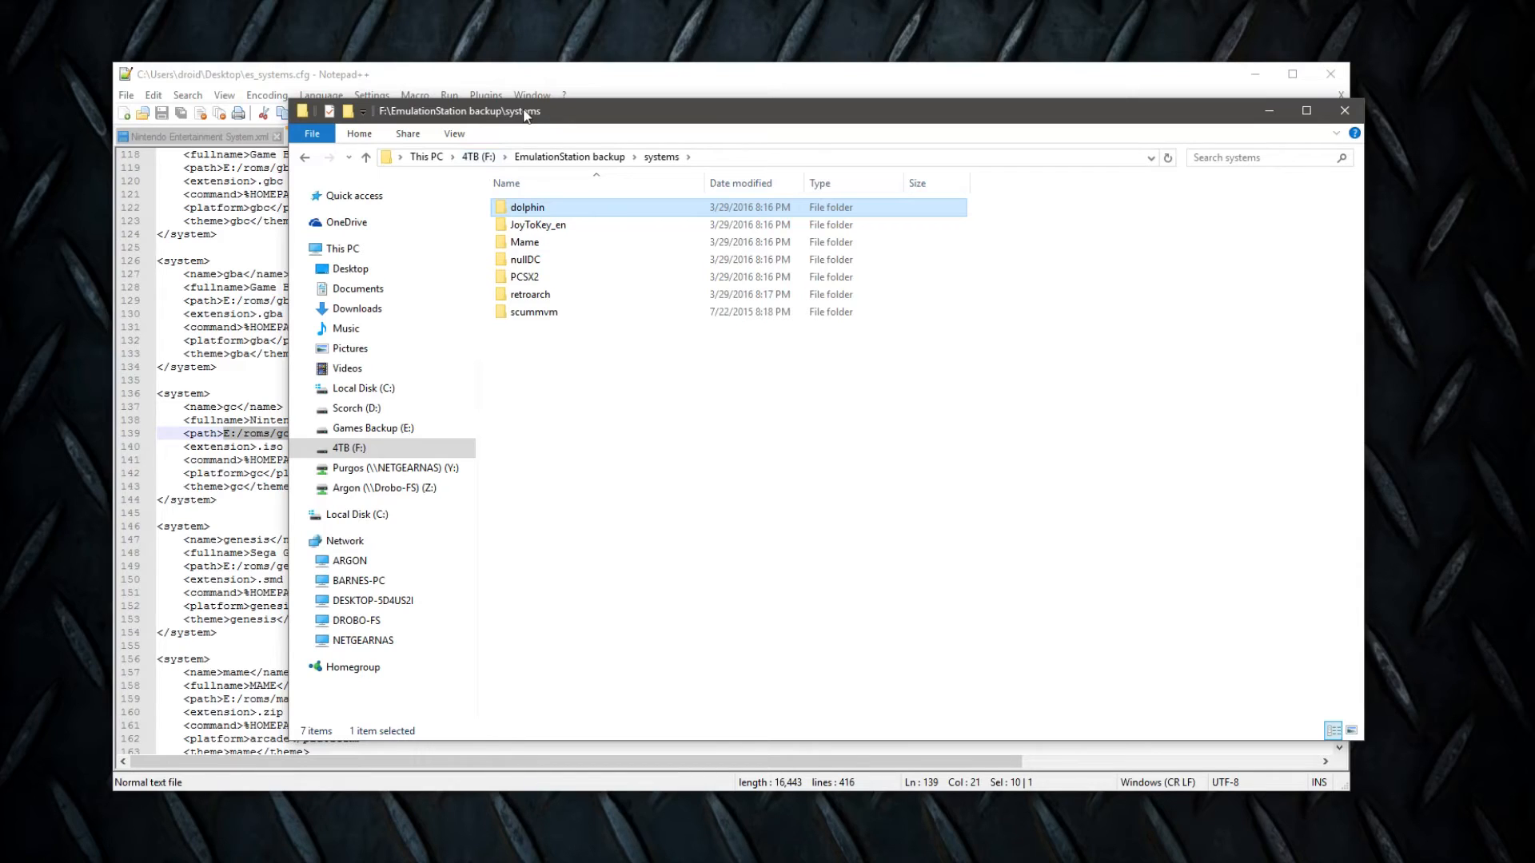
Open the dolphin folder, then bring Notepad++ back to the front.
double_click(527, 207)
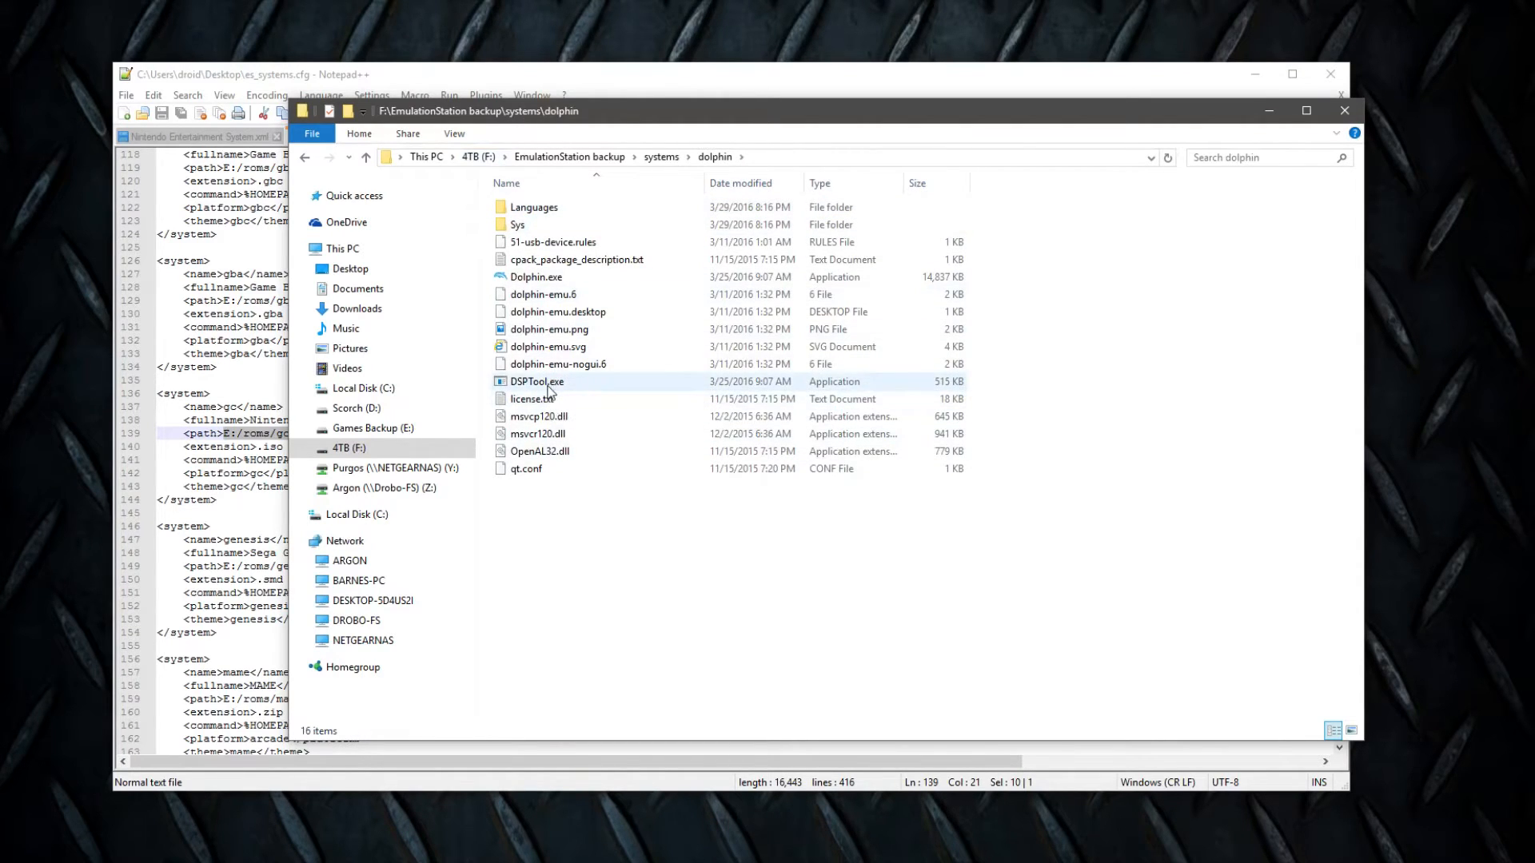
click(537, 275)
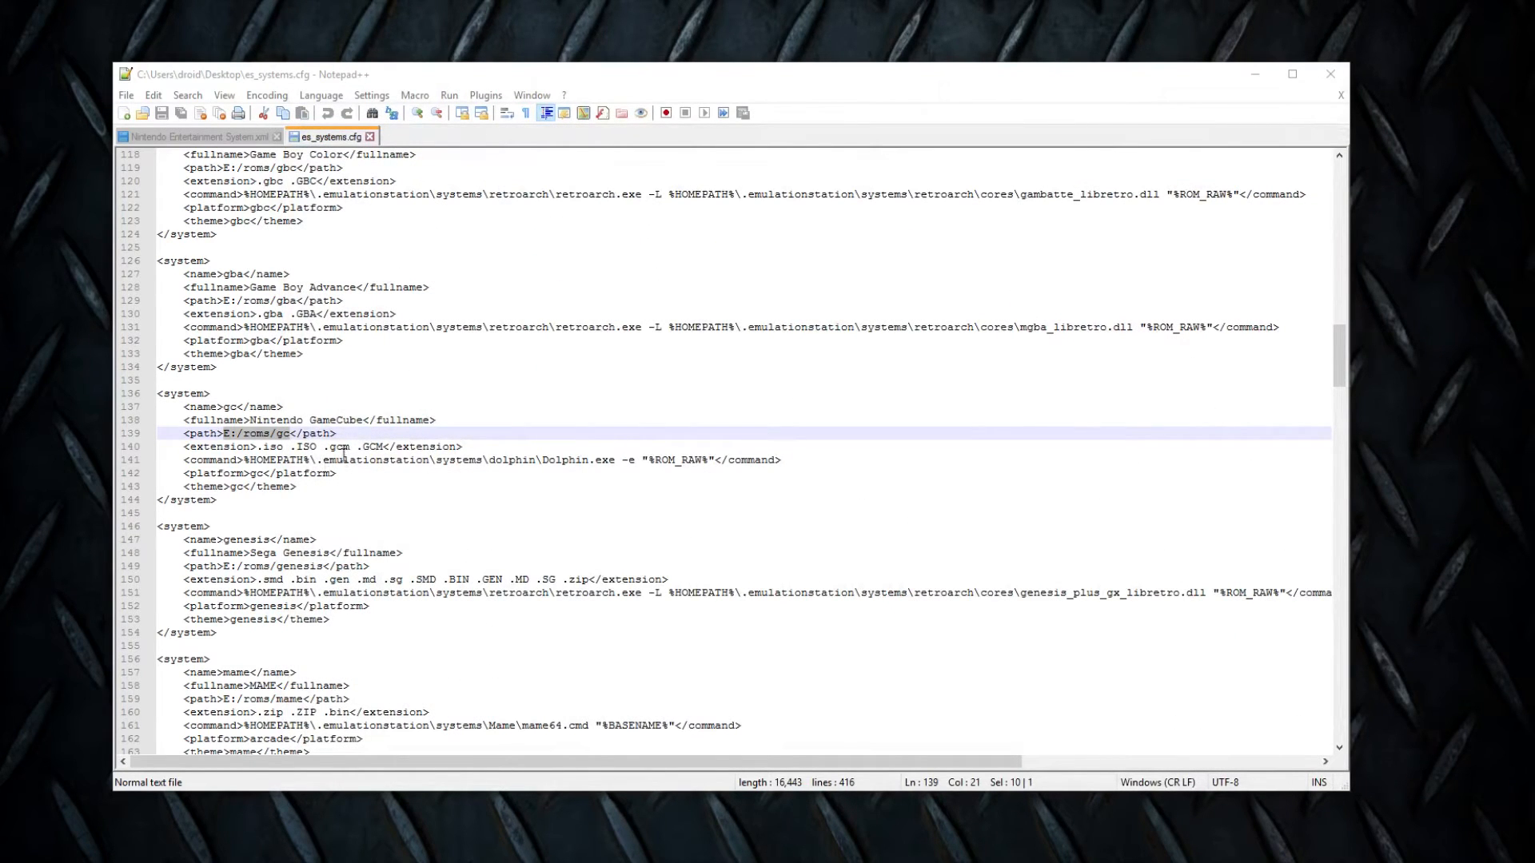
Click into line 141 to start marking the Dolphin.exe path in the GameCube command.
click(321, 461)
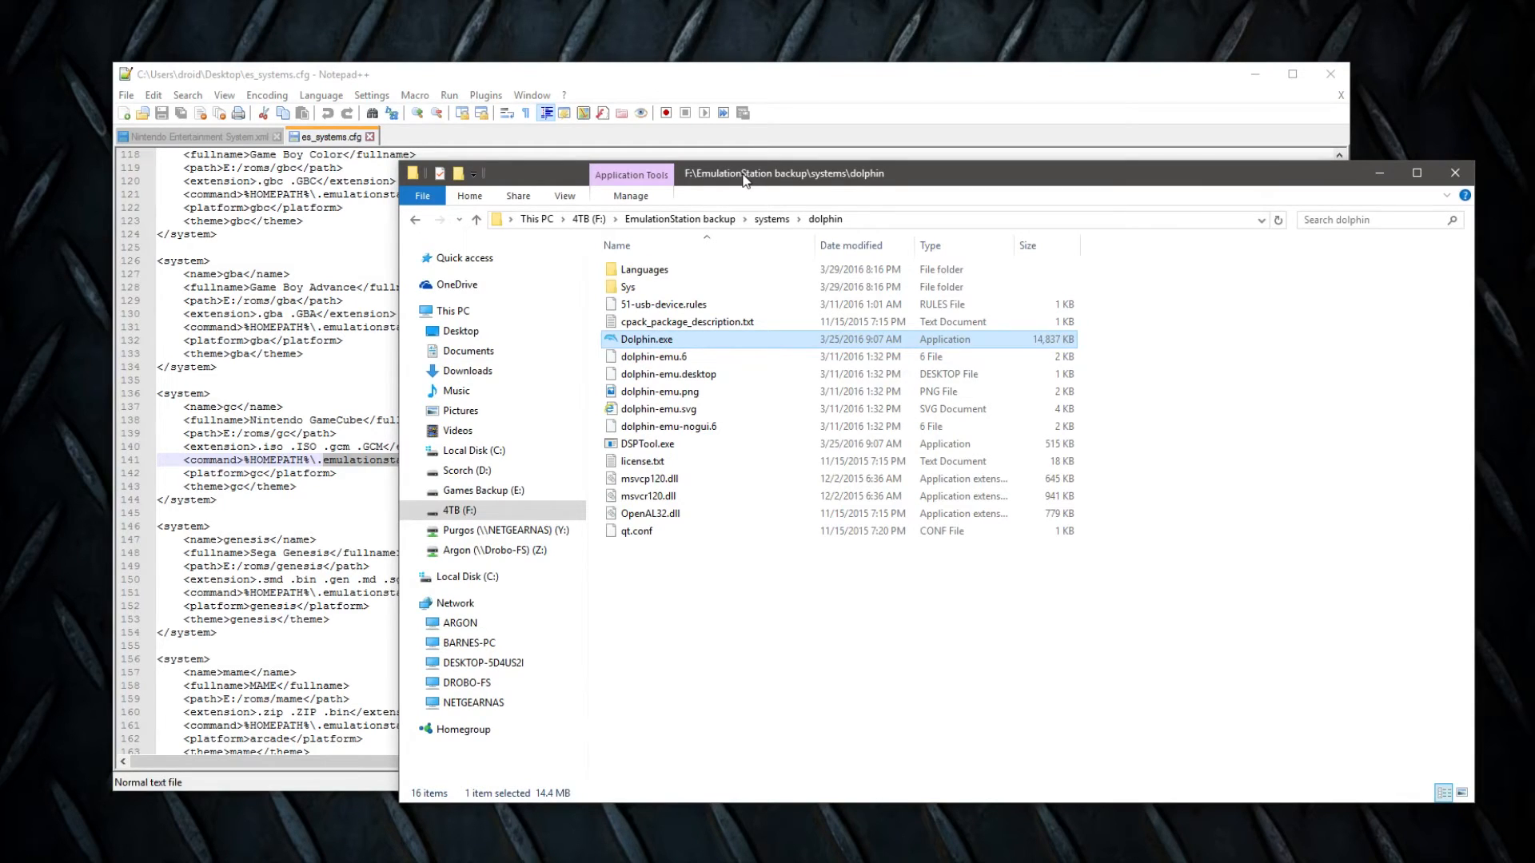
mouse_move(768, 178)
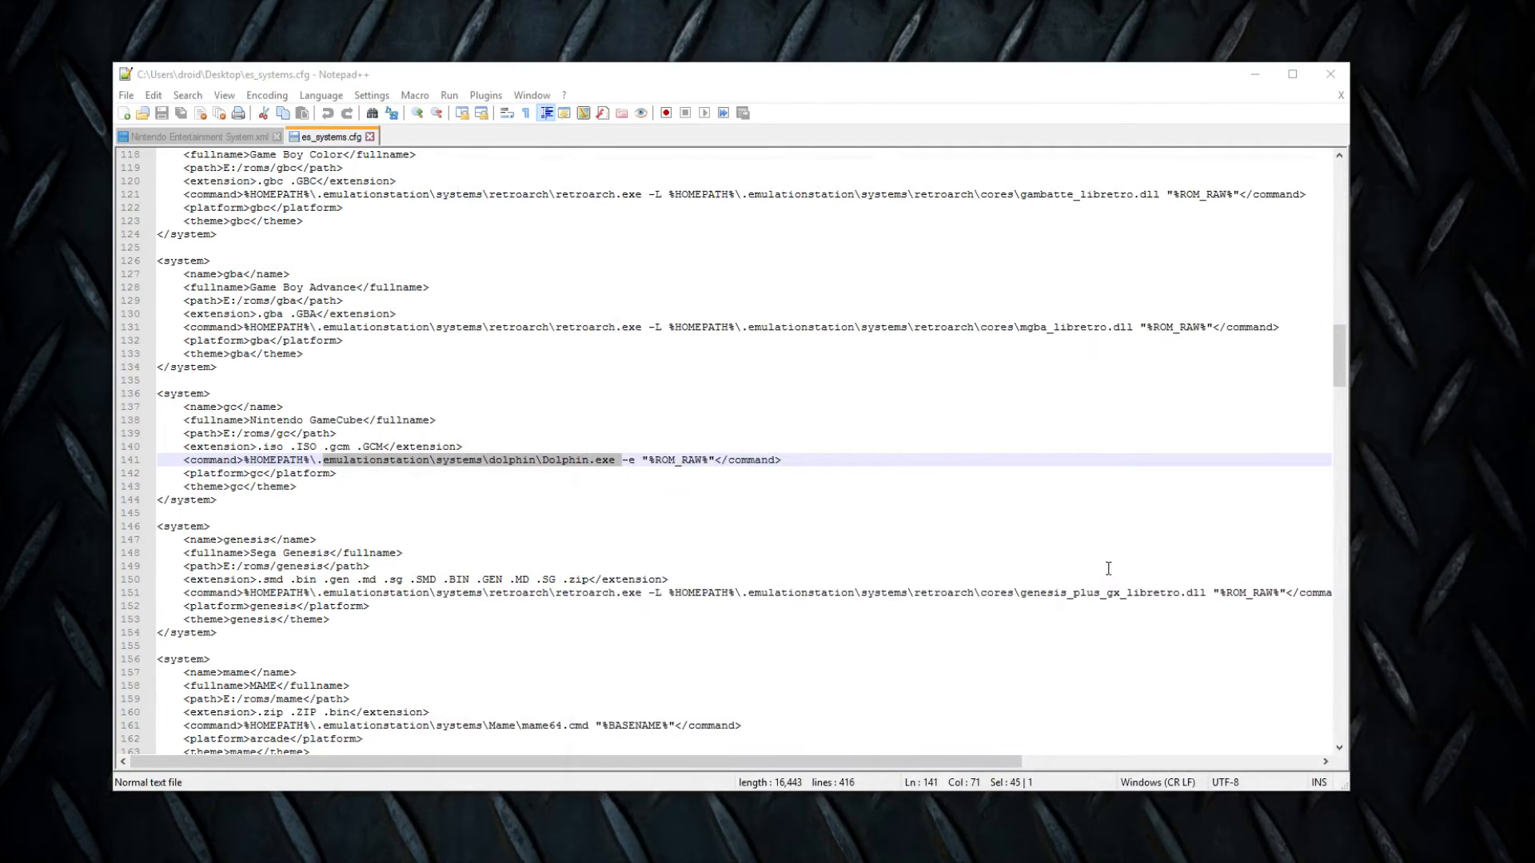
mouse_move(1103, 562)
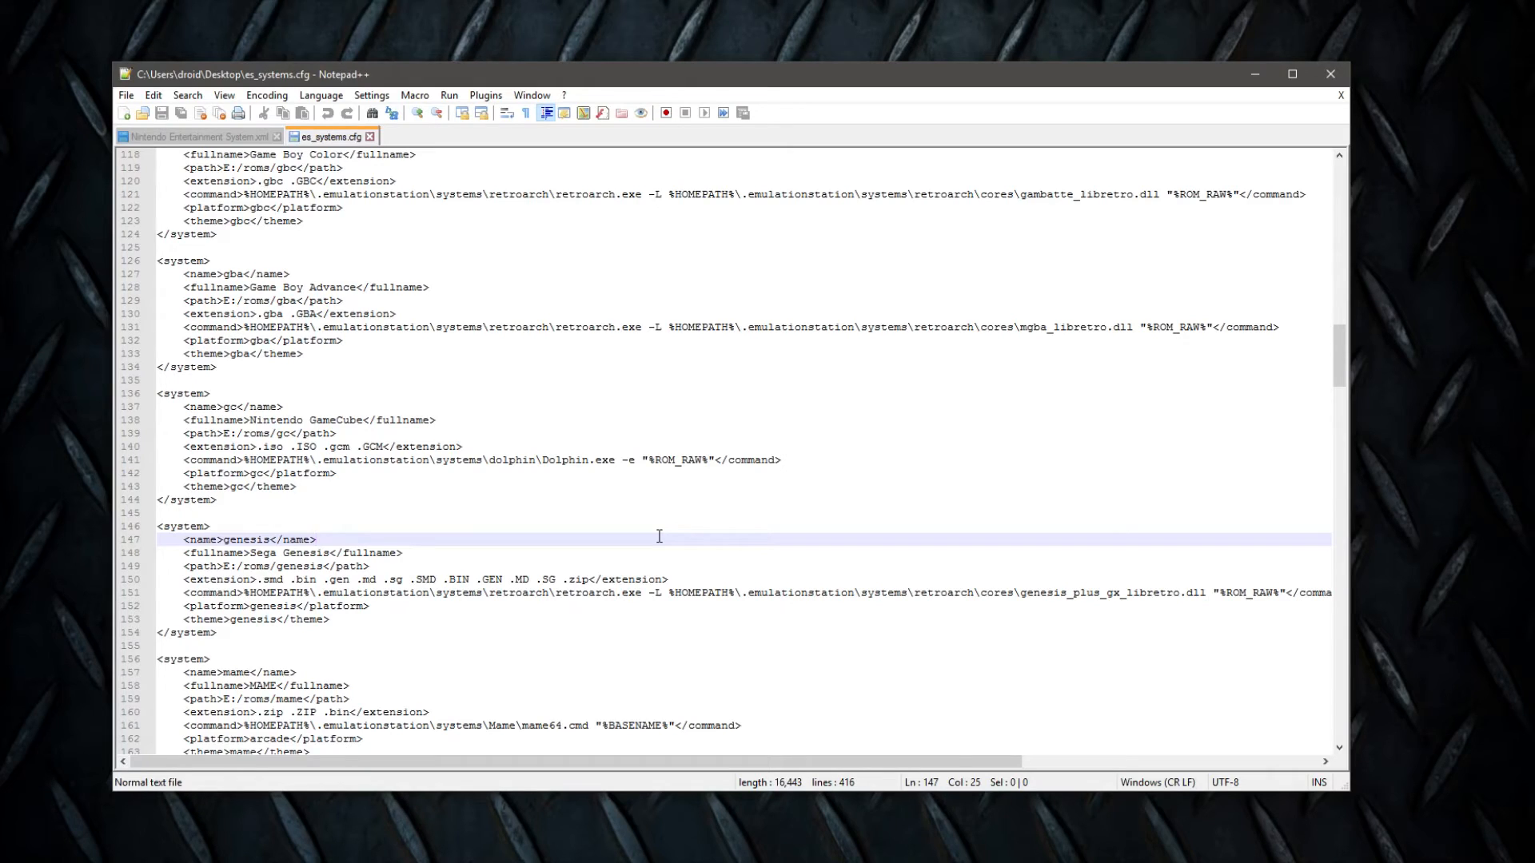
mouse_move(636, 460)
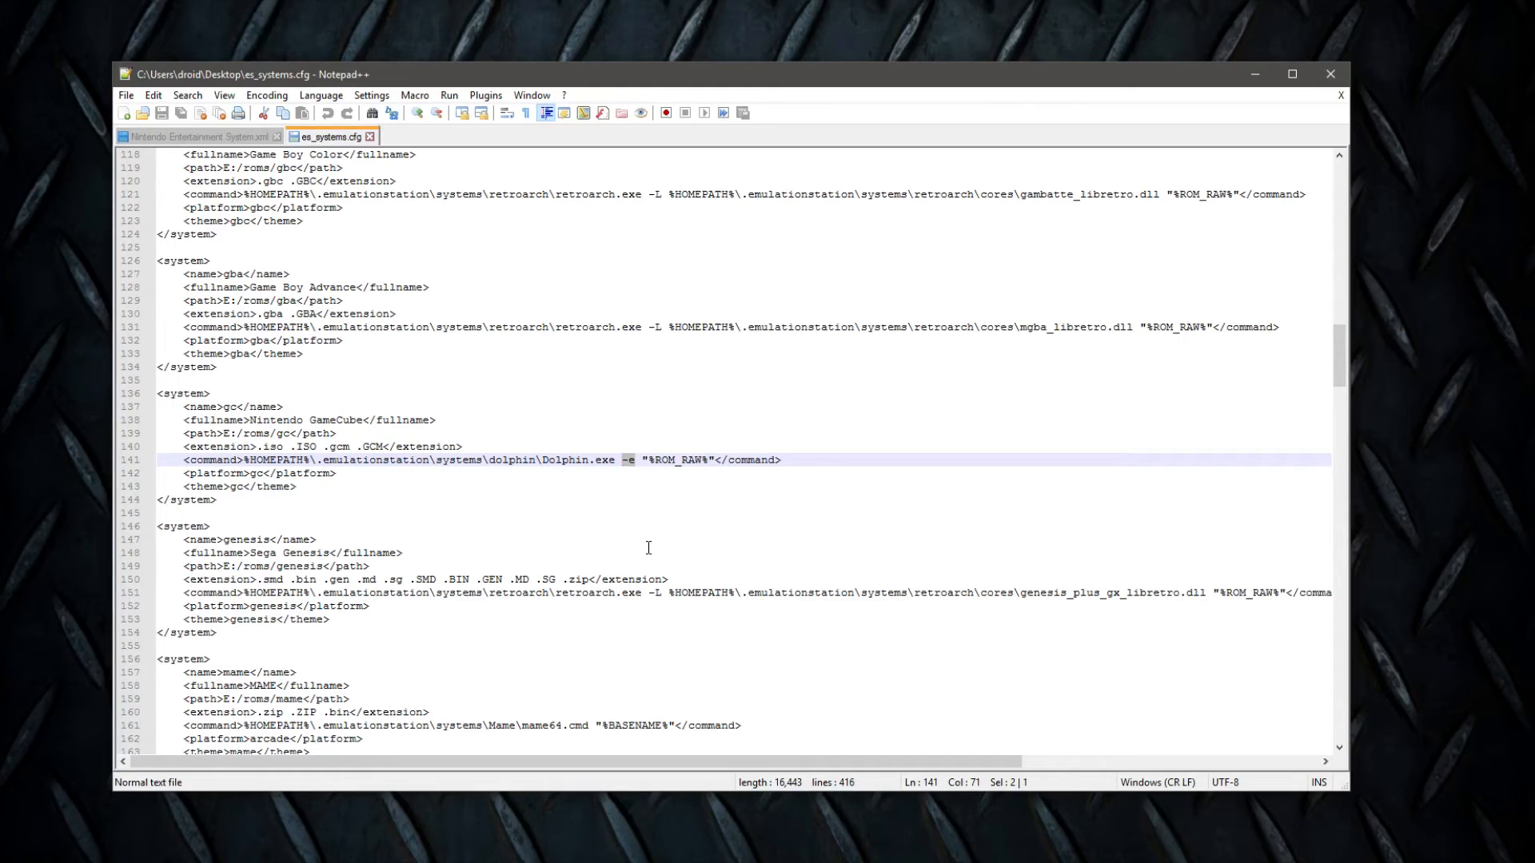
mouse_move(661, 335)
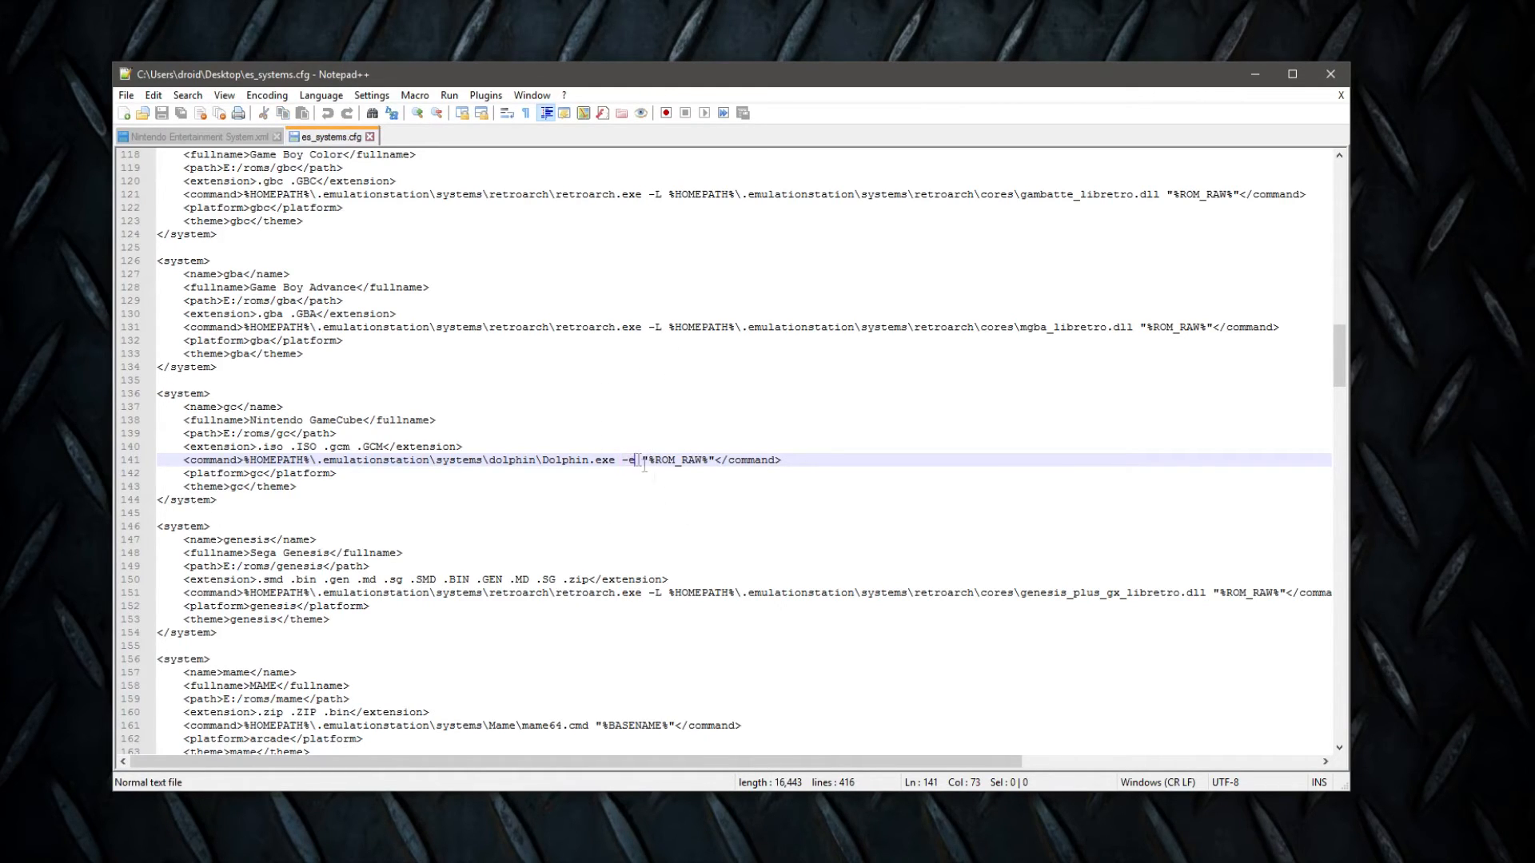
mouse_move(757, 604)
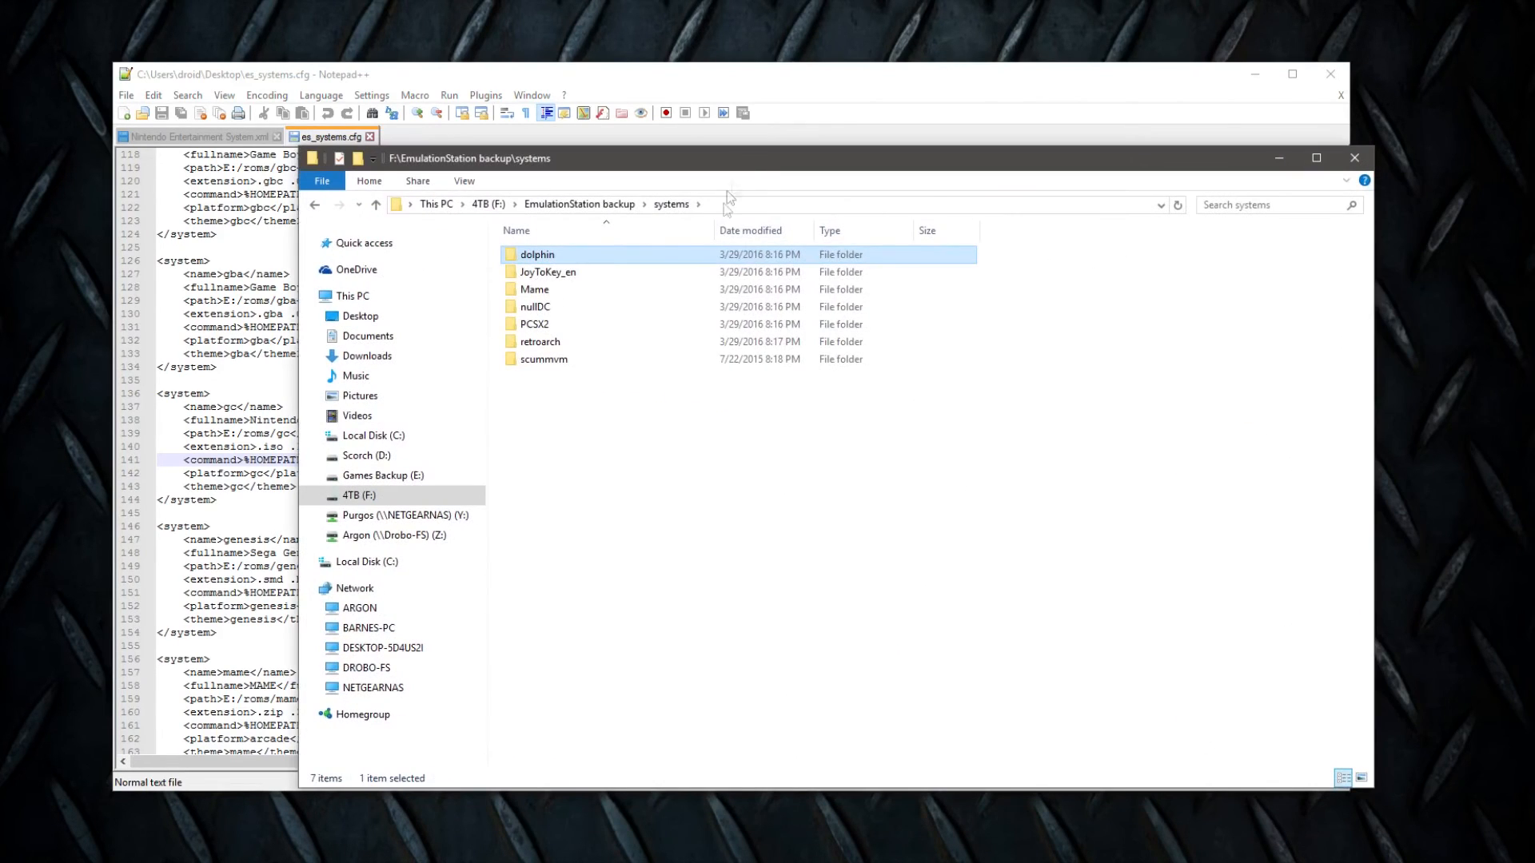
Reopen the dolphin folder in Explorer showing Dolphin.exe and its companion files.
double_click(536, 255)
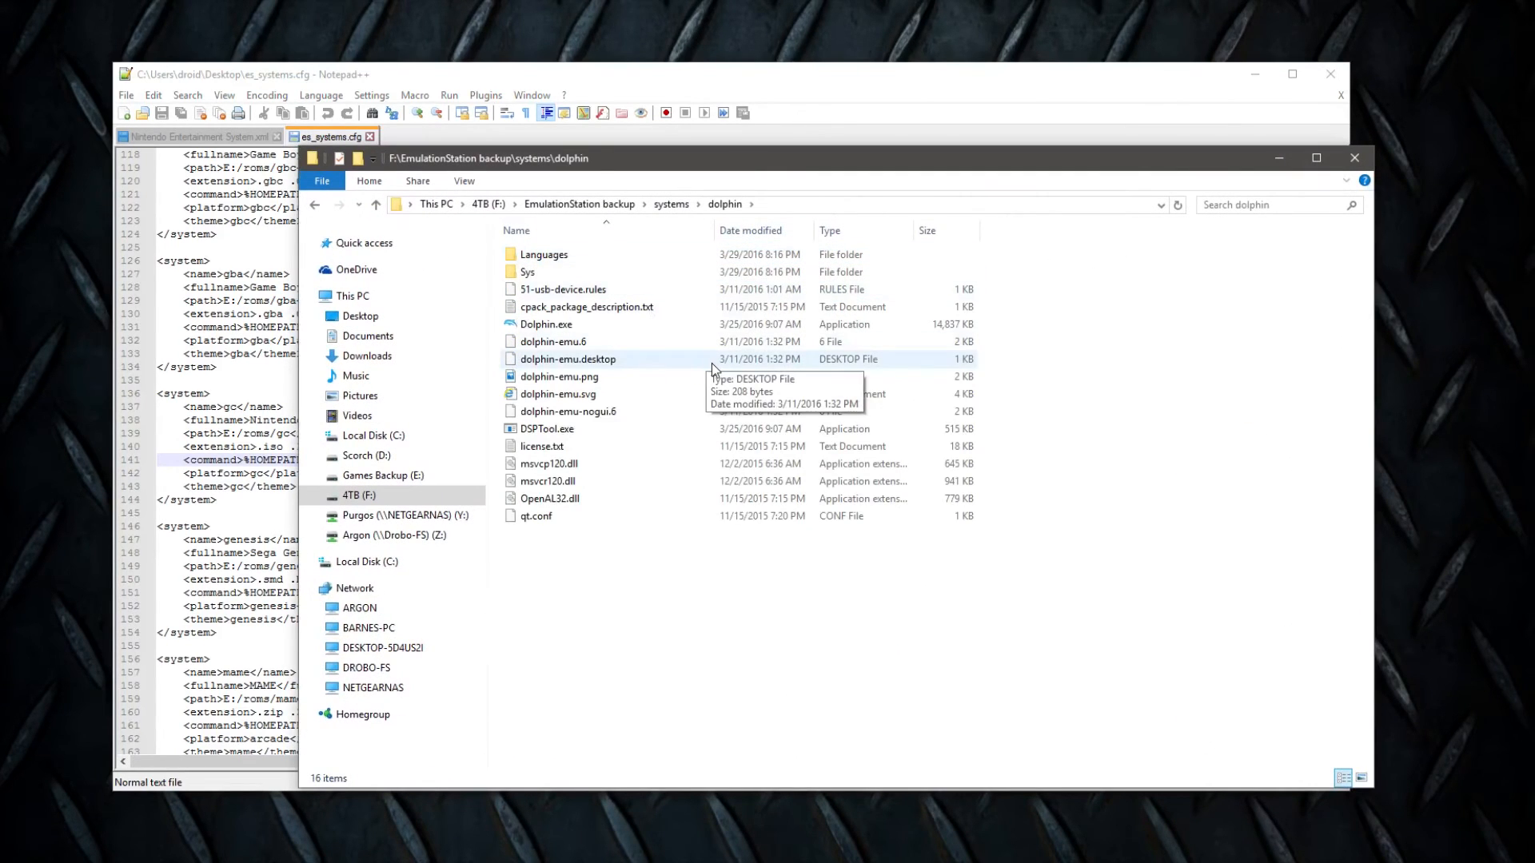
click(545, 324)
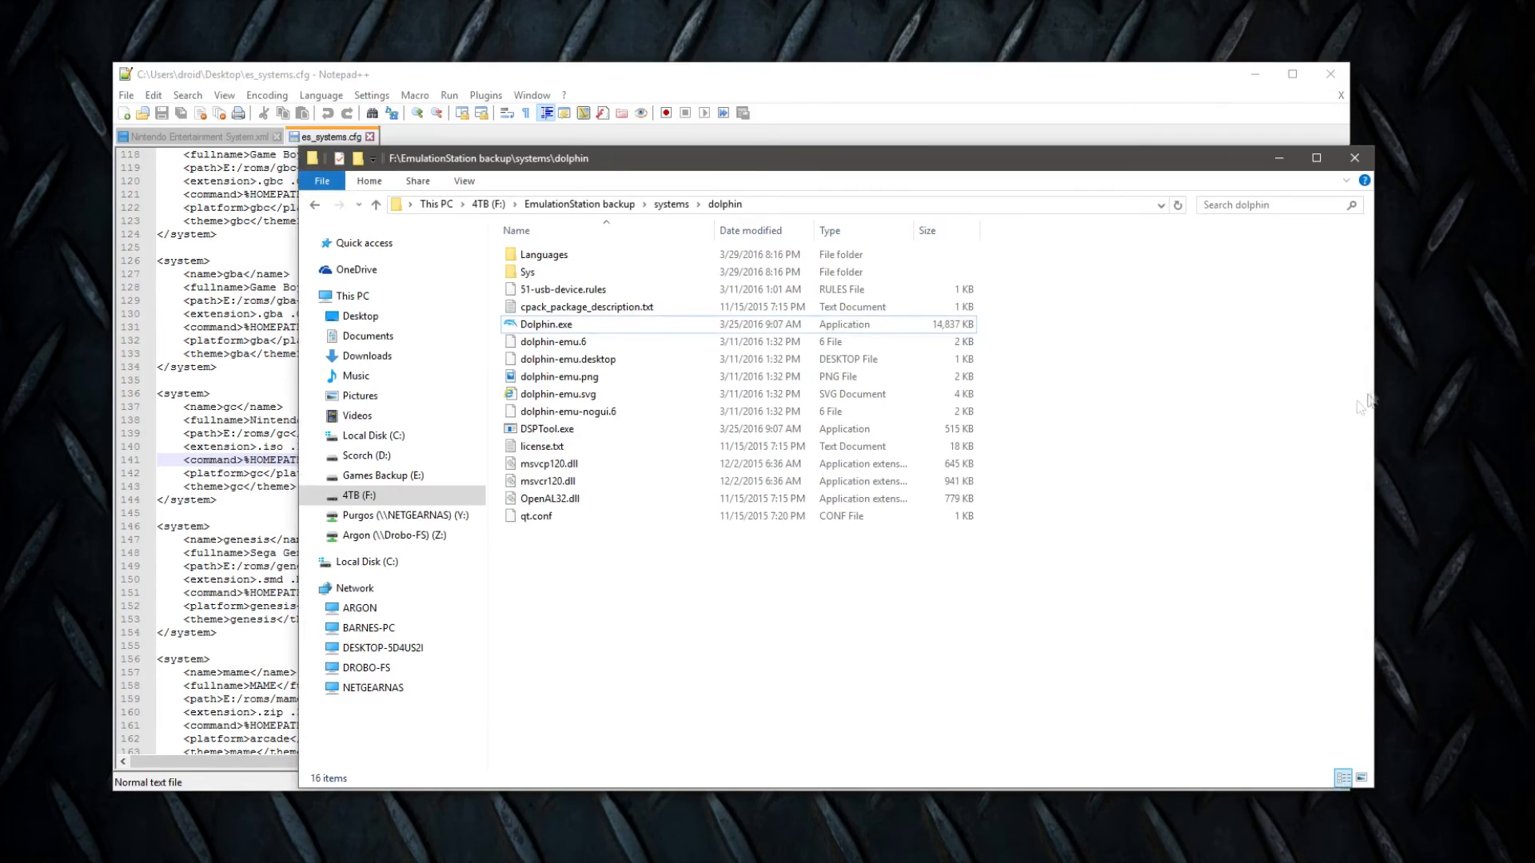
mouse_move(1377, 280)
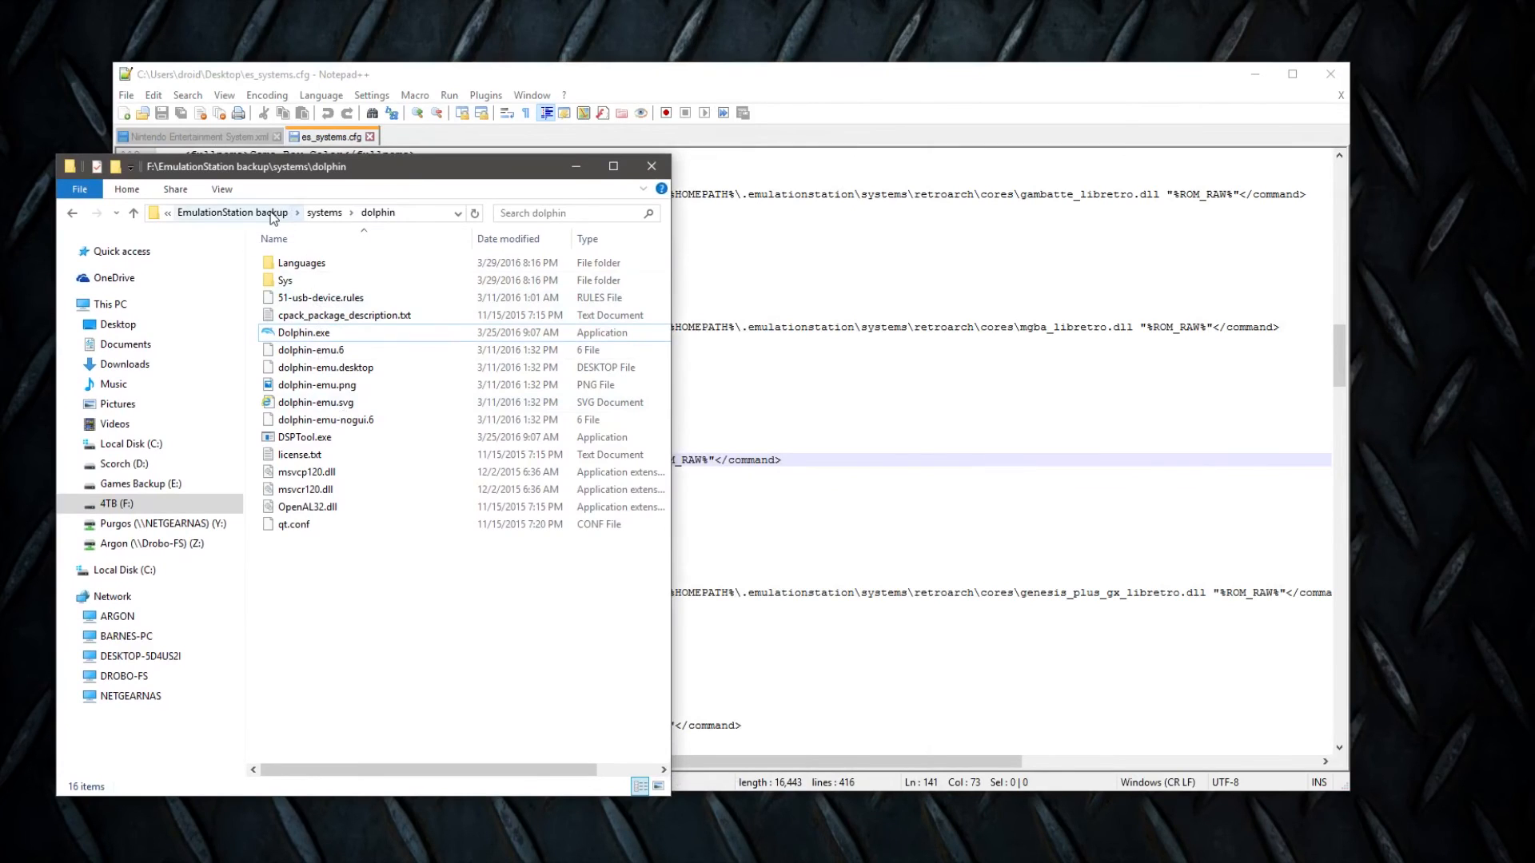
Go up to EmulationStation backup and open the systems folder in a new window.
click(233, 213)
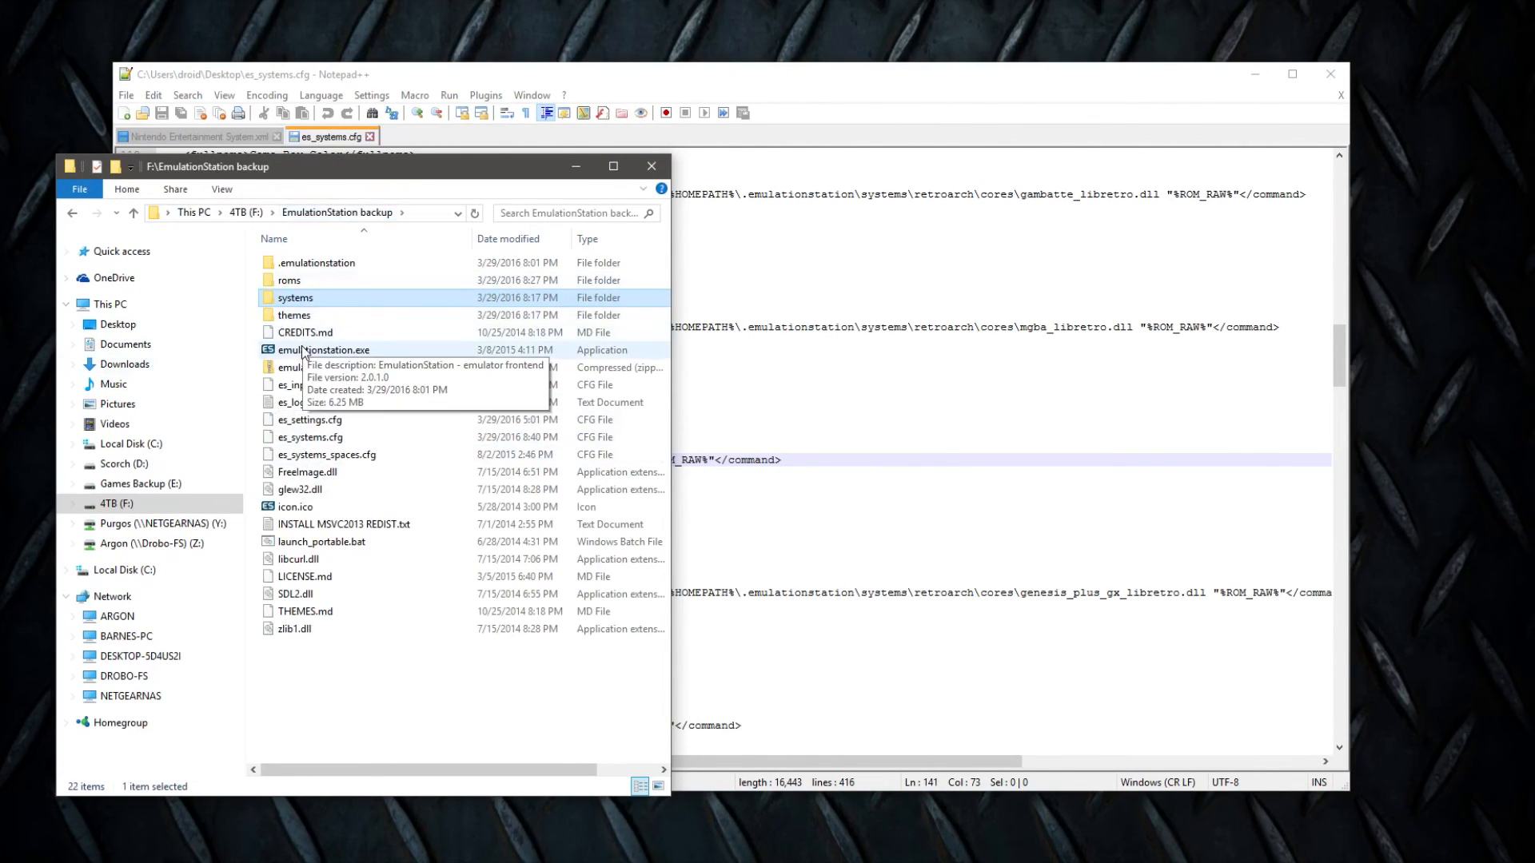
right_click(295, 297)
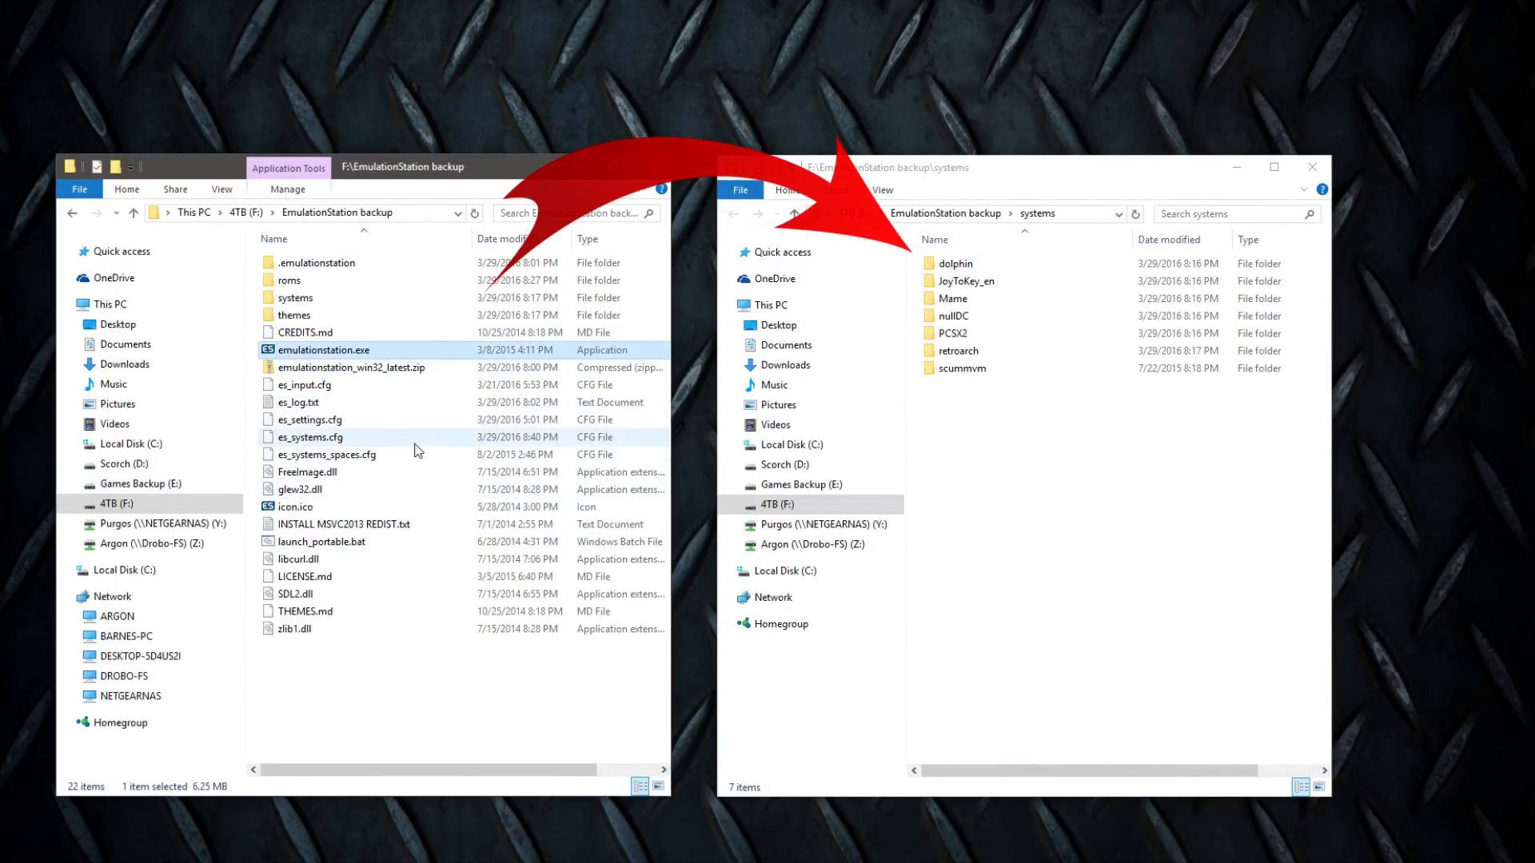
mouse_move(294, 297)
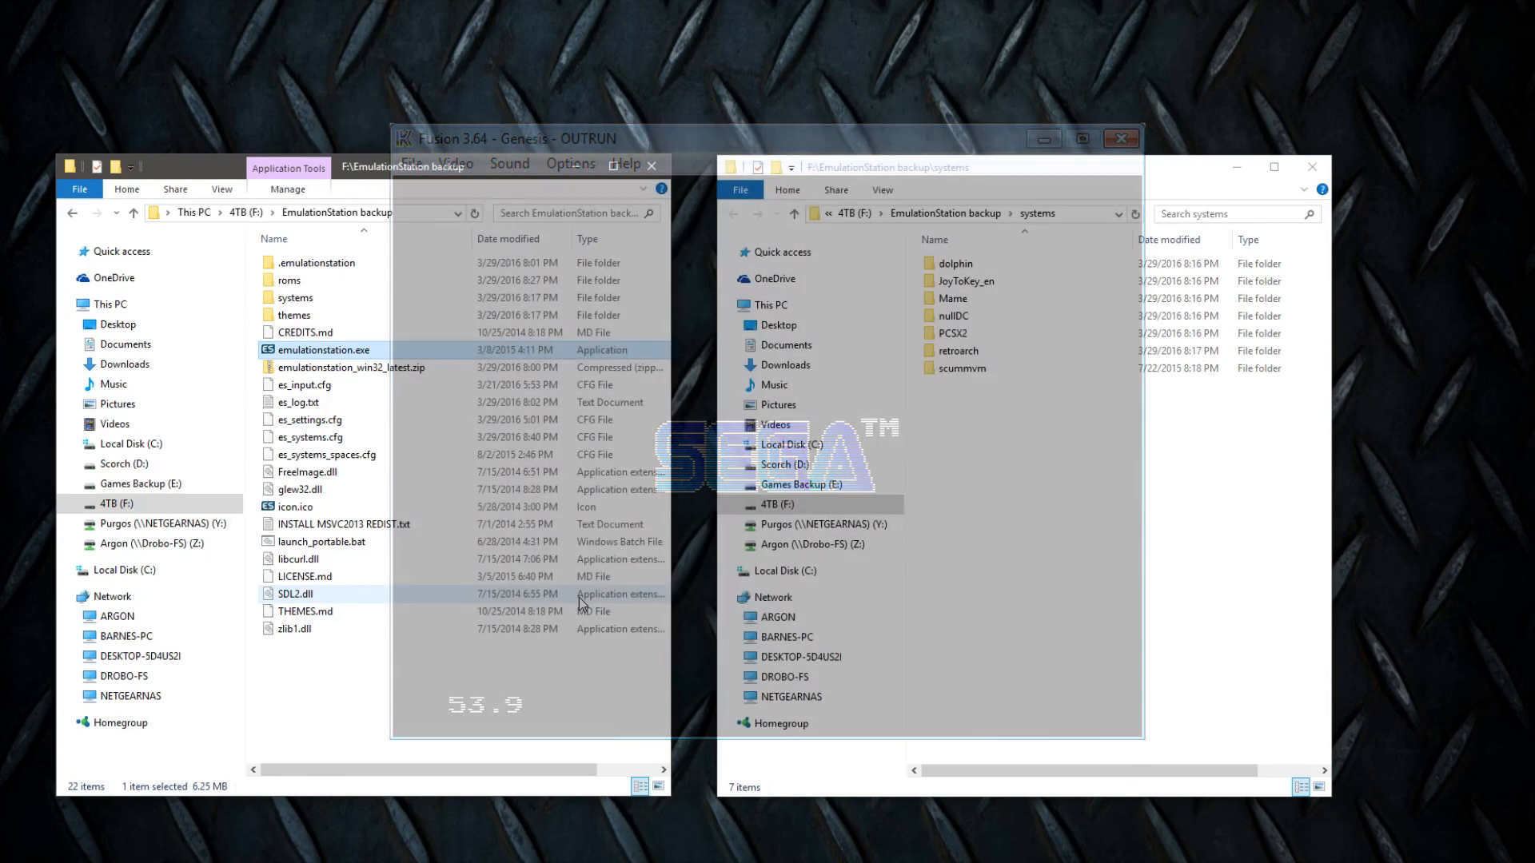
click(1120, 138)
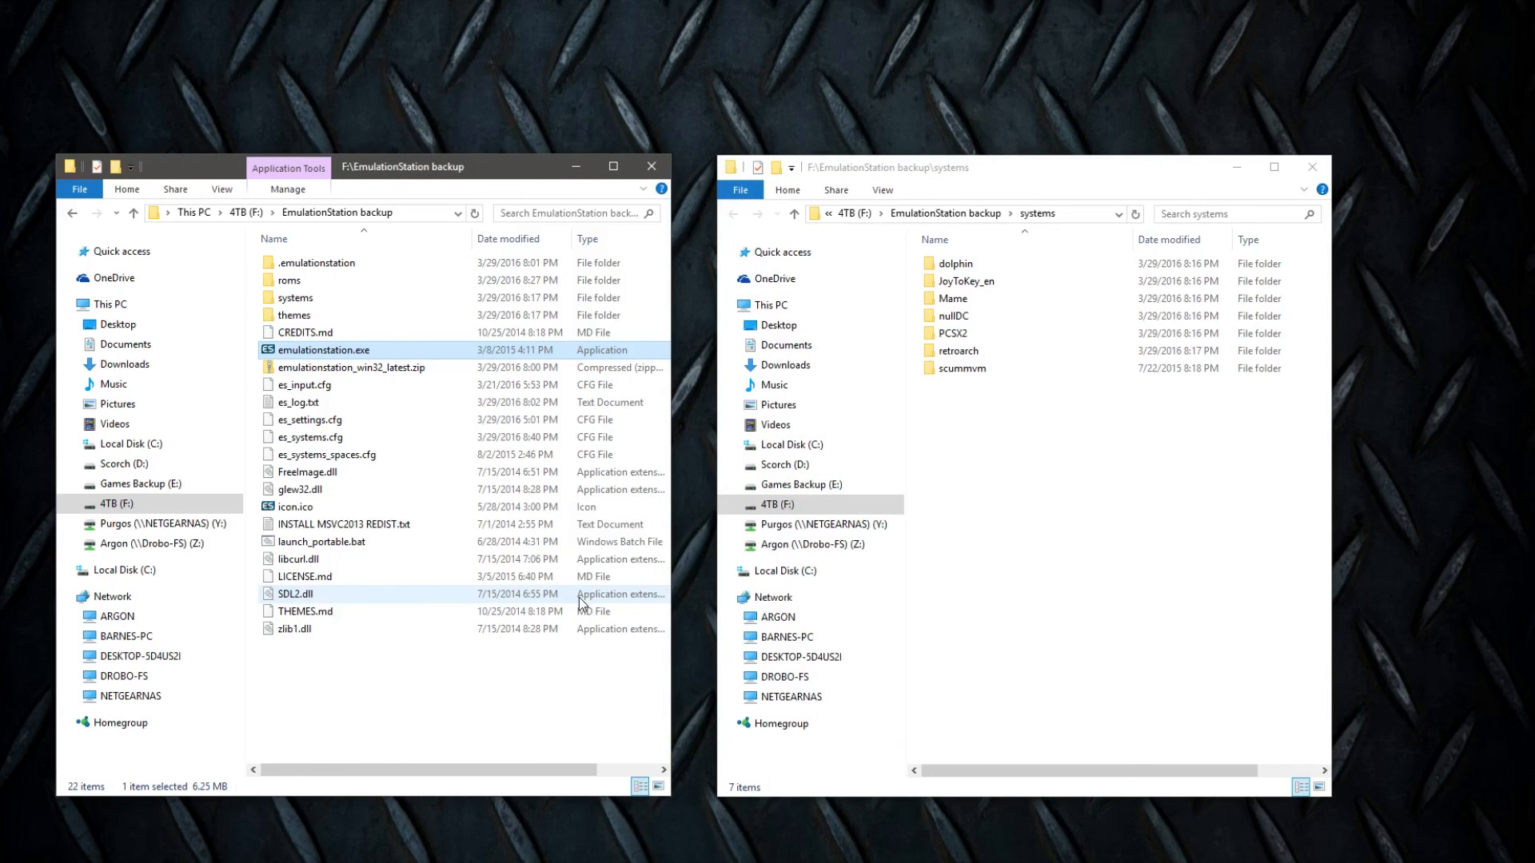